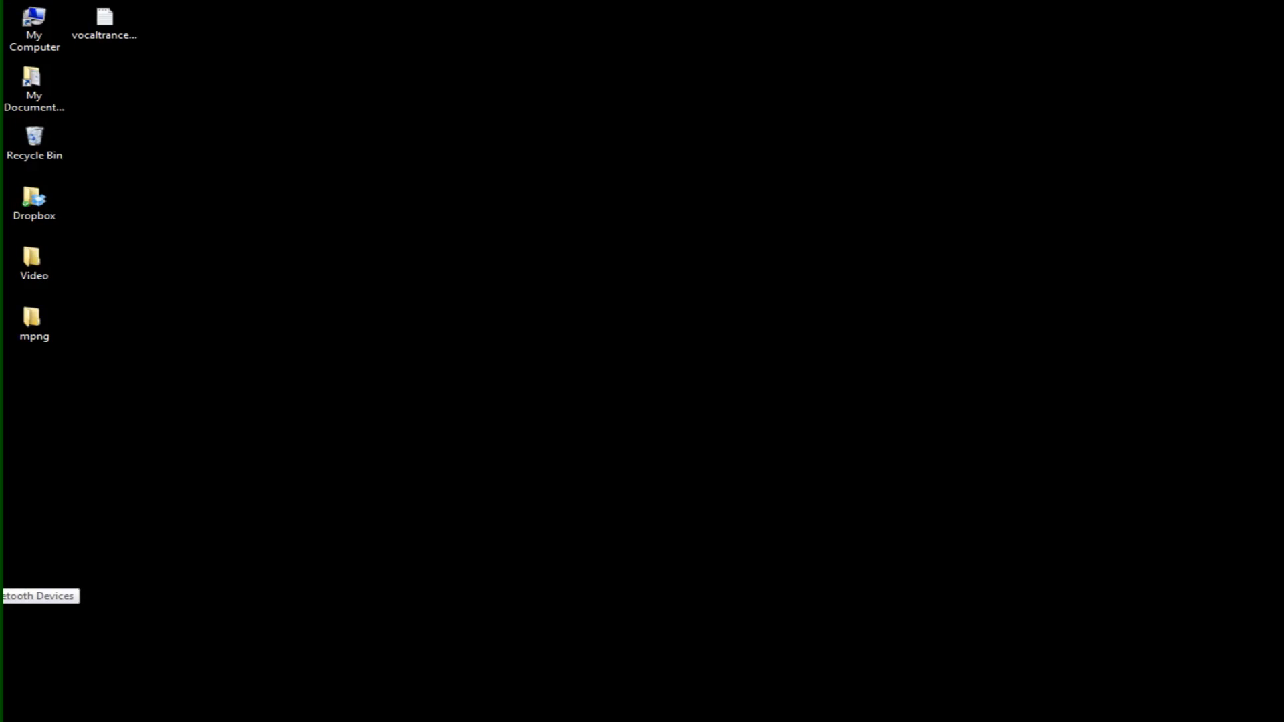
# Show the paired Bluetooth devices and start adding a new device.
pyautogui.click(37, 615)
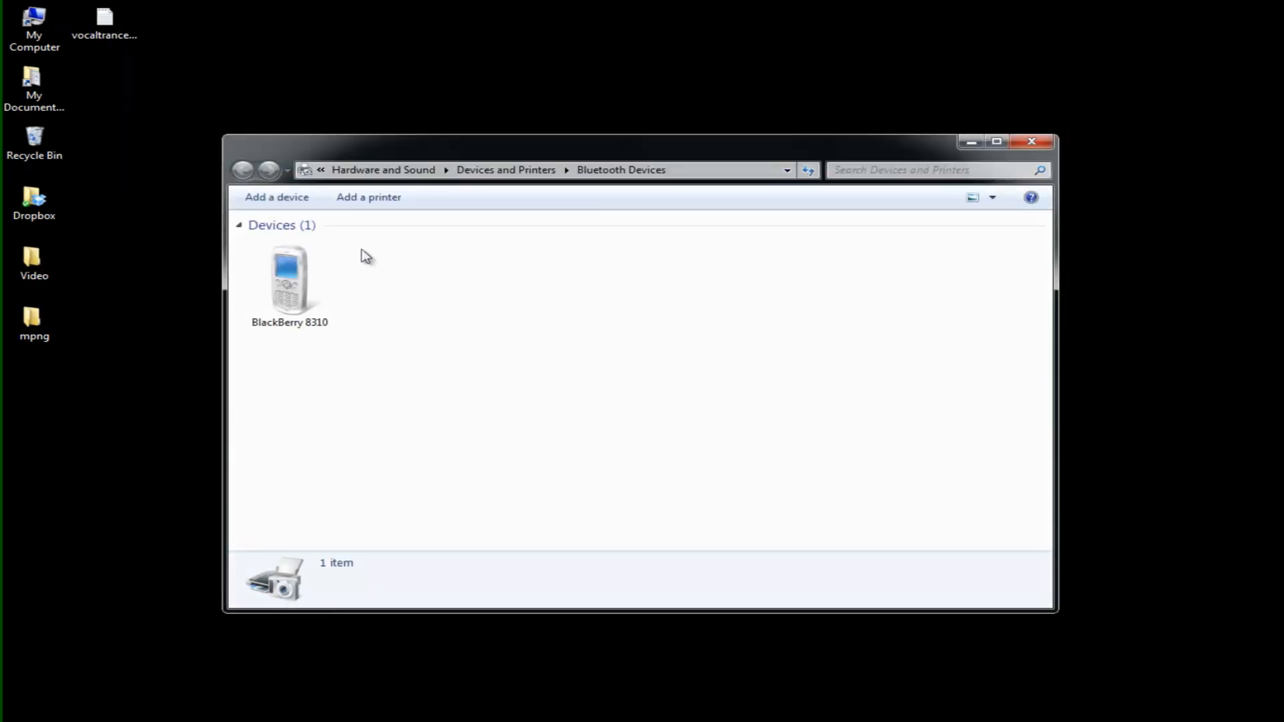
pyautogui.click(275, 196)
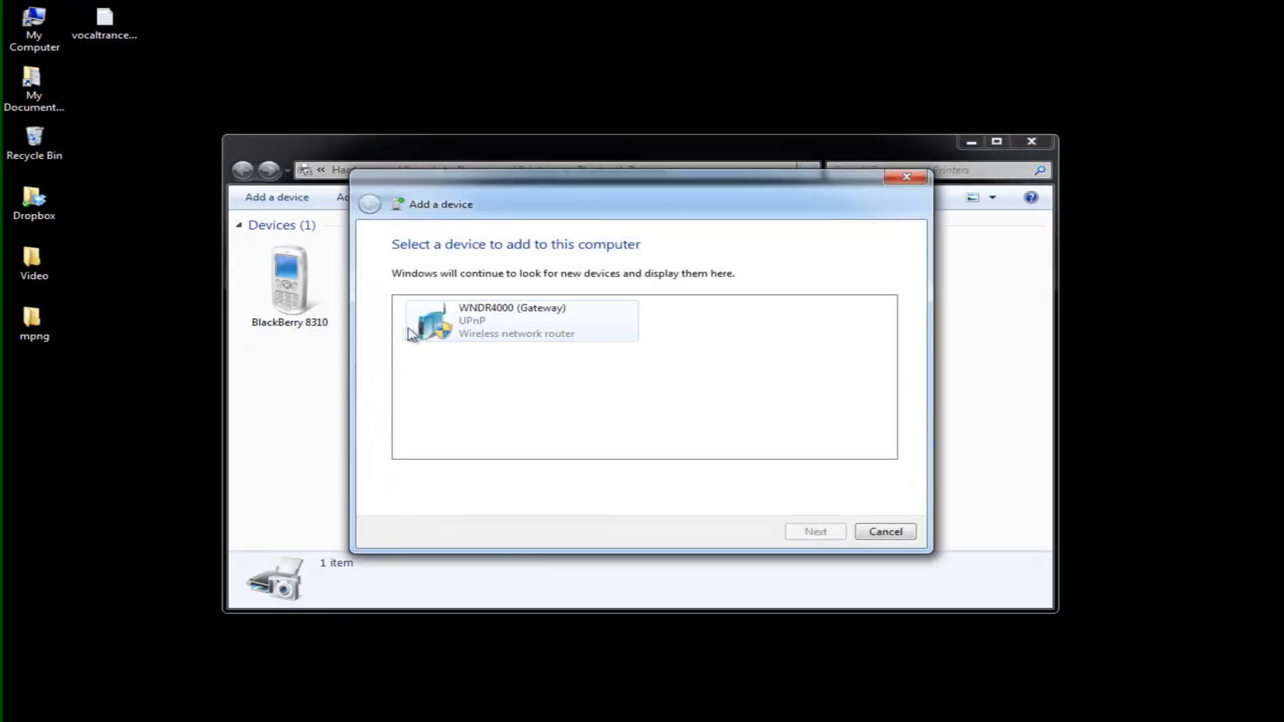
pyautogui.moveTo(524, 293)
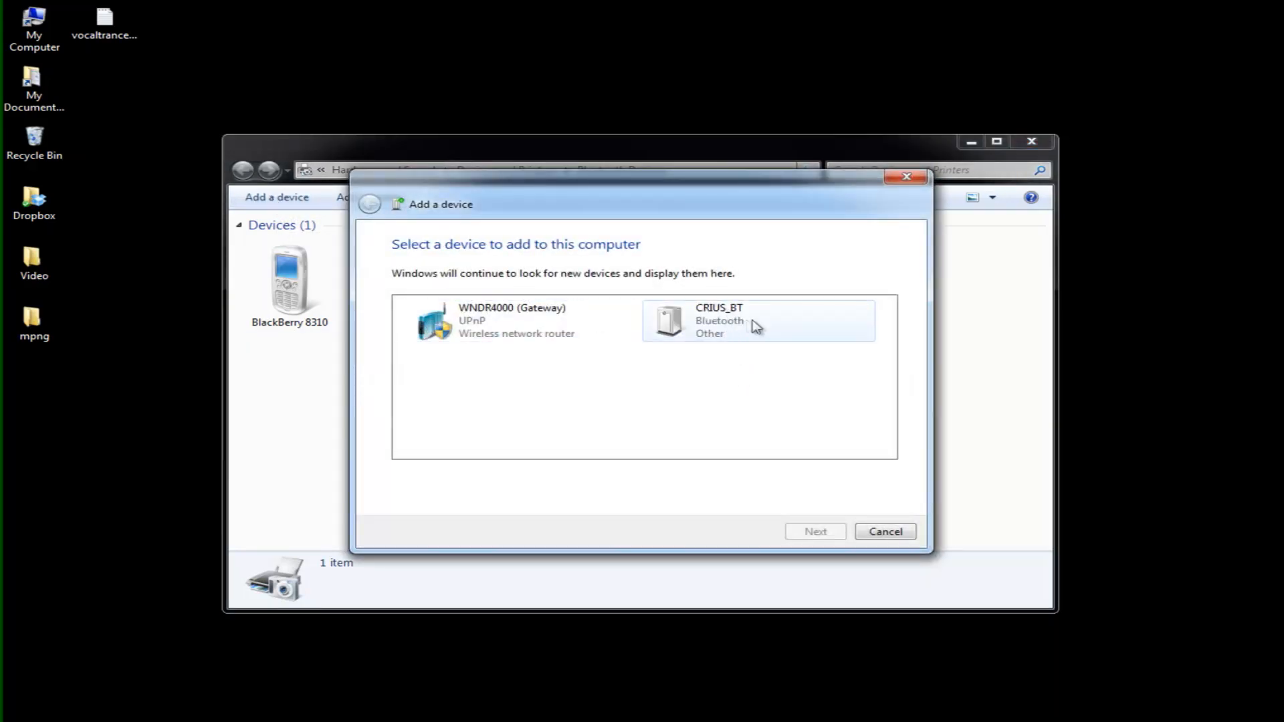
pyautogui.moveTo(758, 328)
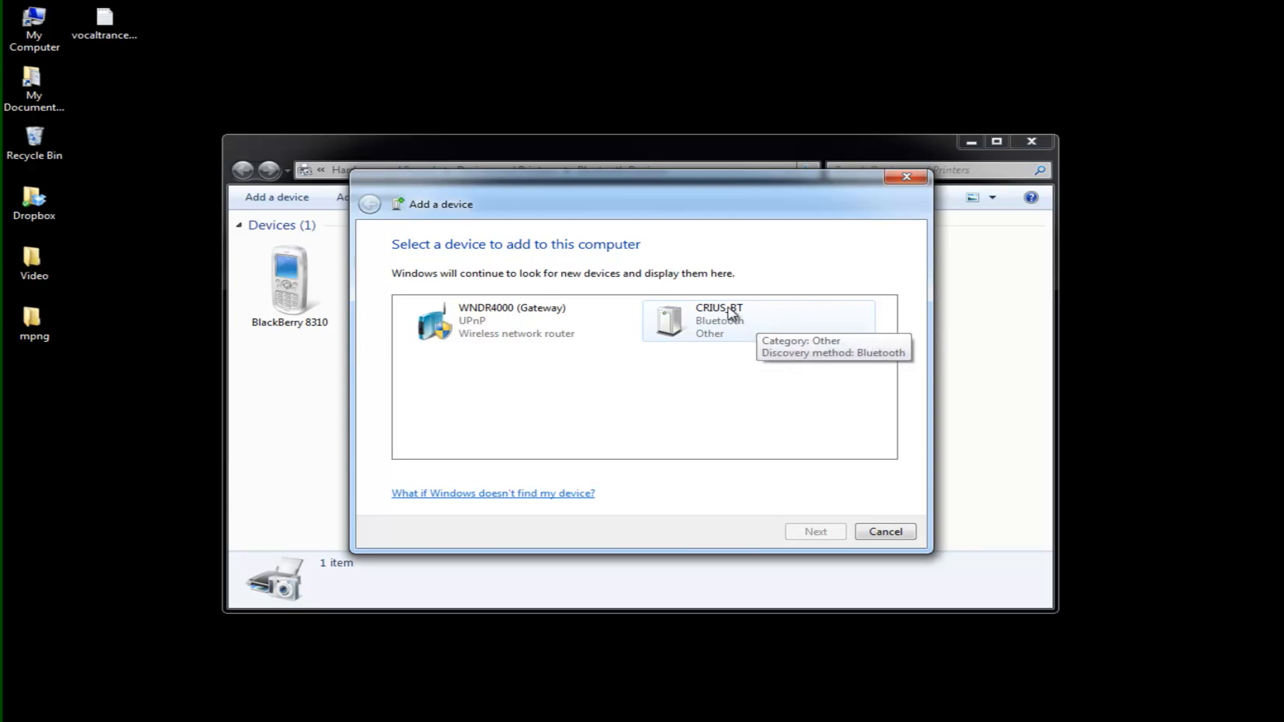
pyautogui.moveTo(846, 389)
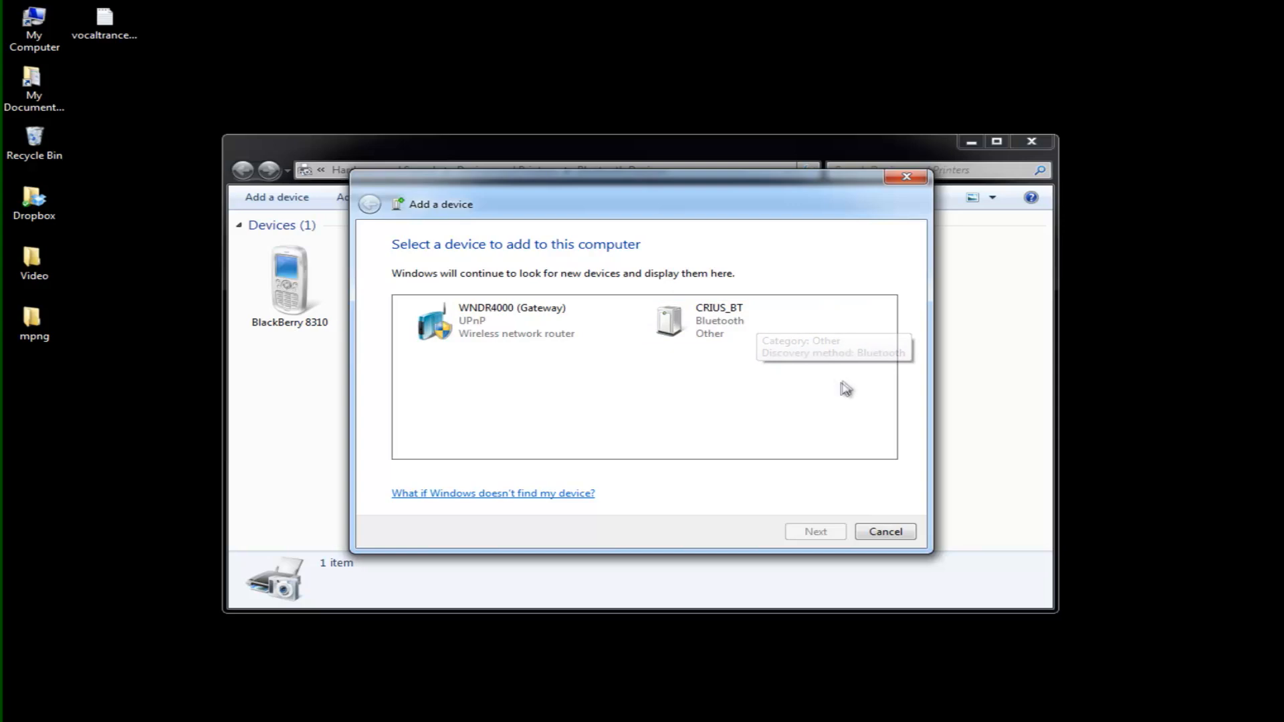
pyautogui.moveTo(842, 419)
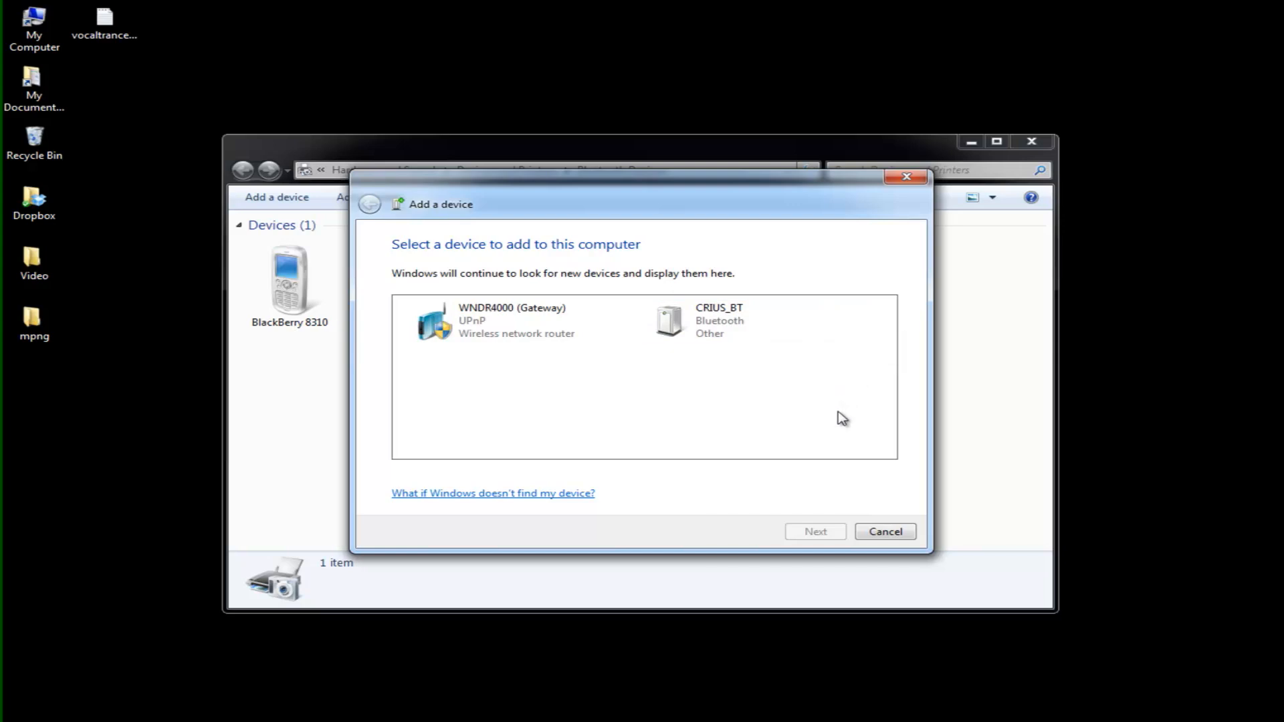
pyautogui.moveTo(805, 411)
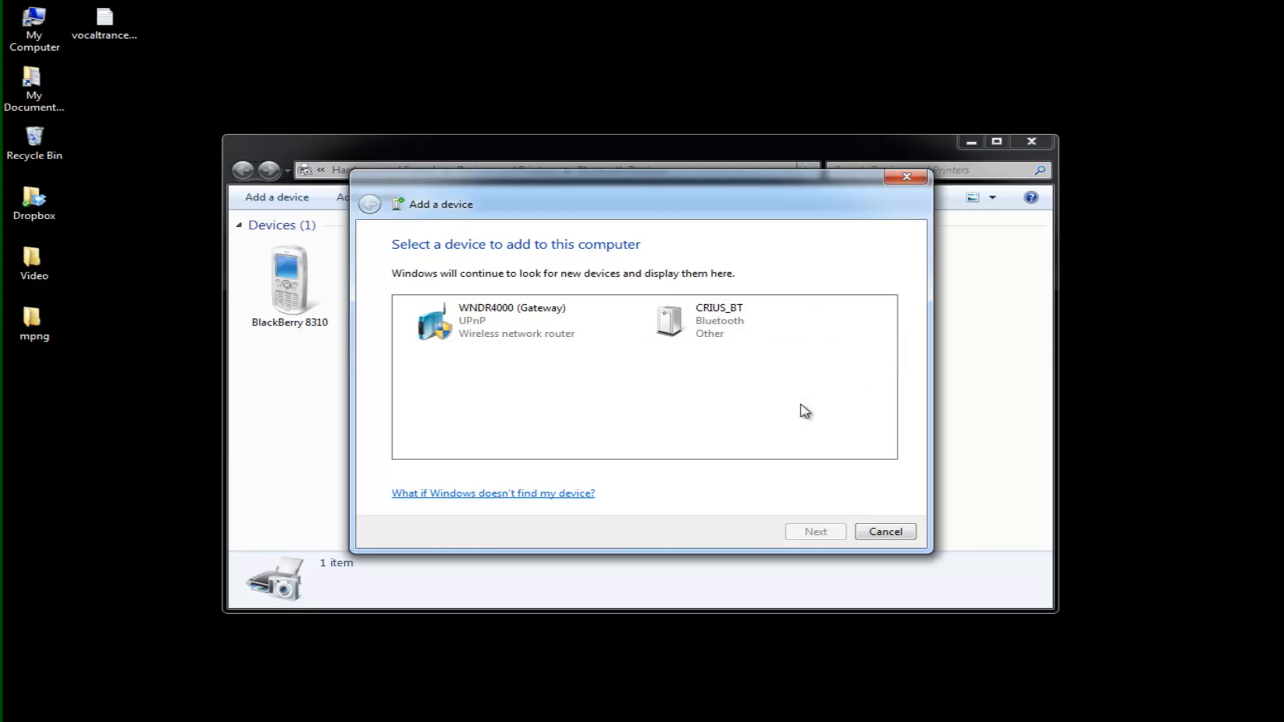
pyautogui.moveTo(789, 404)
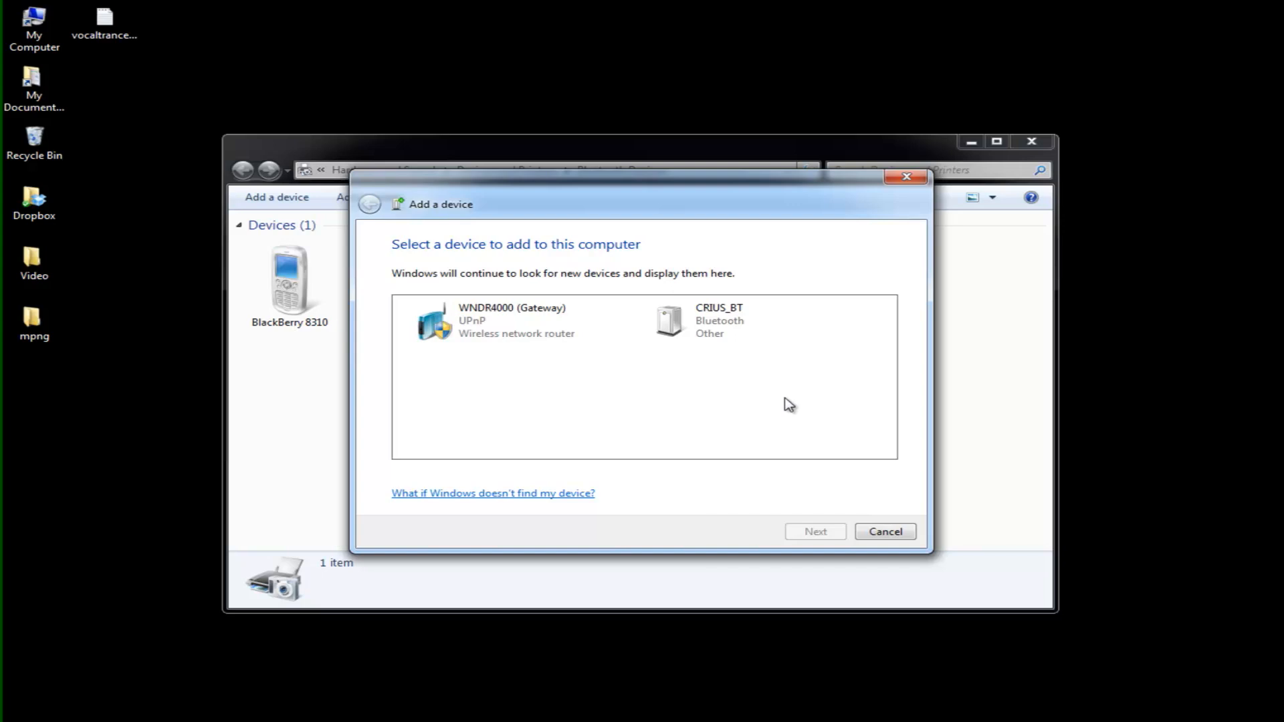
pyautogui.moveTo(758, 393)
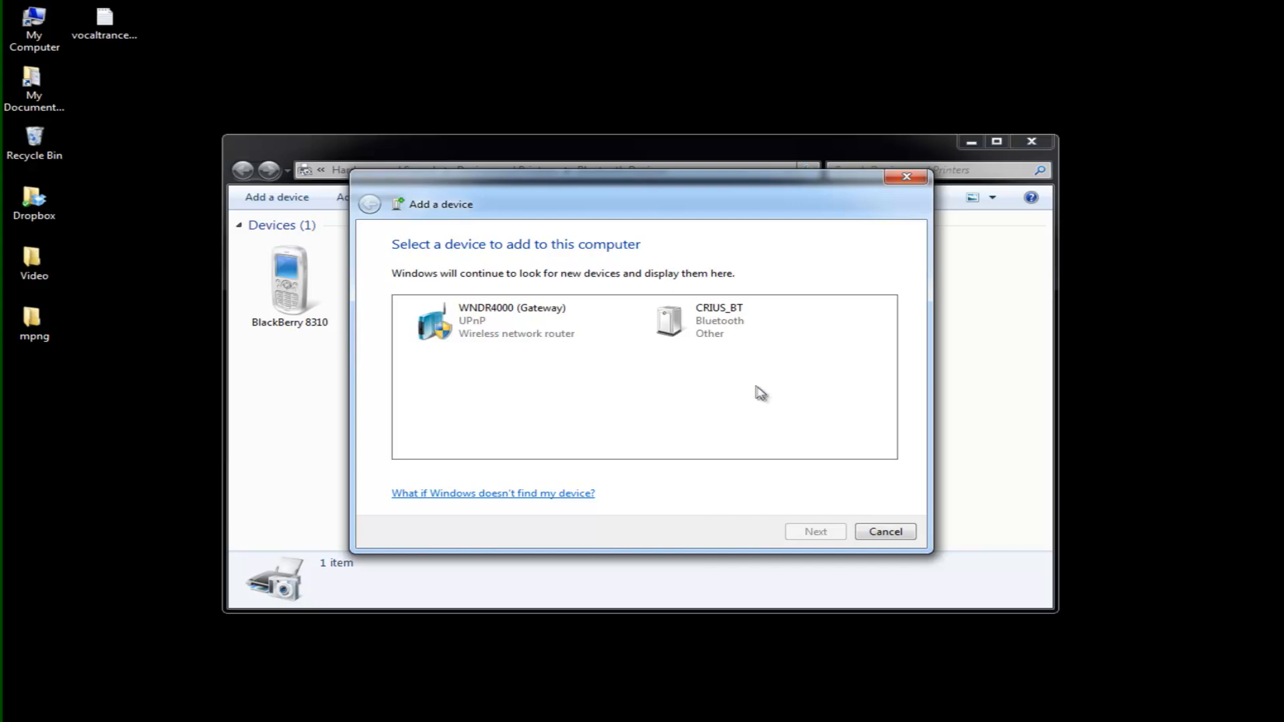
pyautogui.moveTo(720, 382)
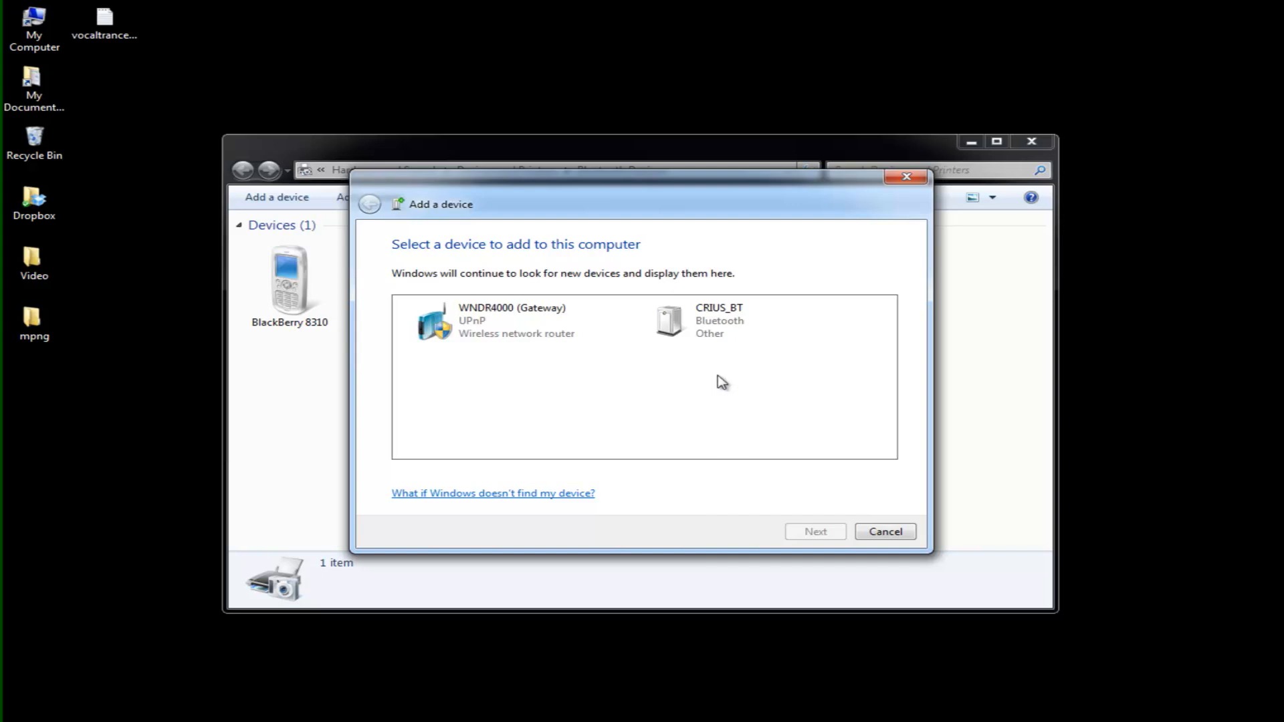
pyautogui.moveTo(738, 387)
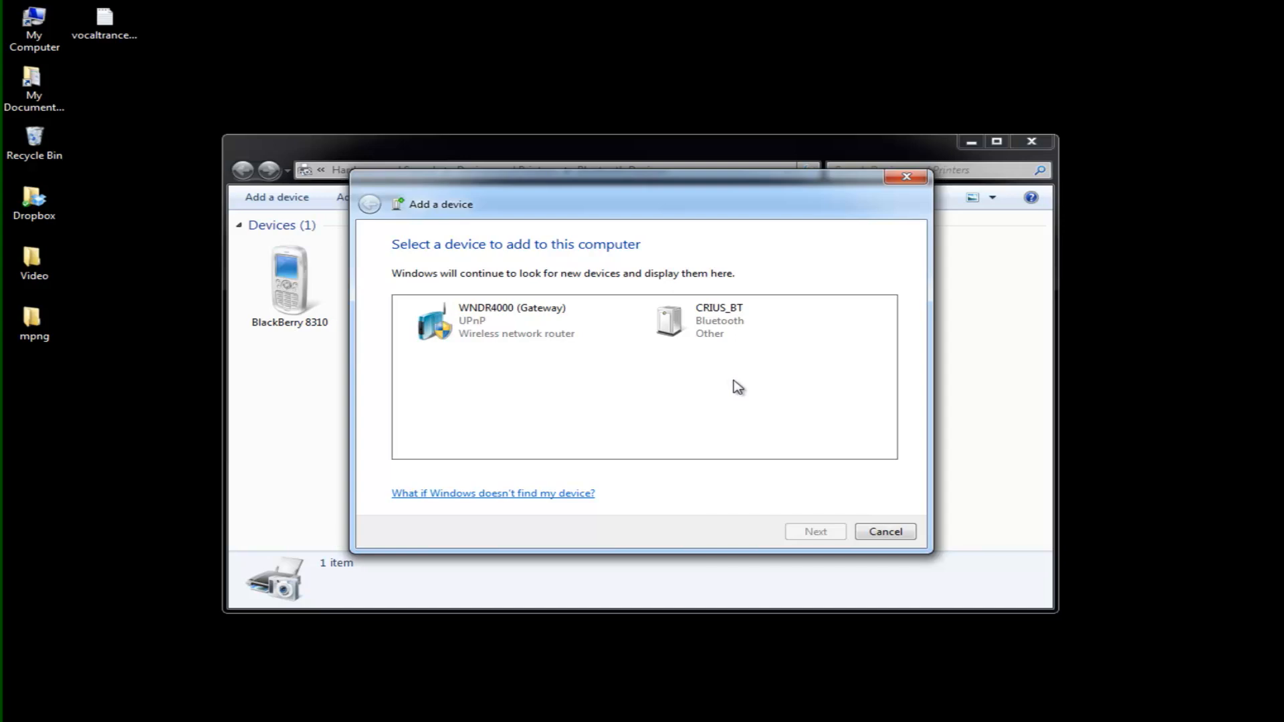
pyautogui.moveTo(741, 385)
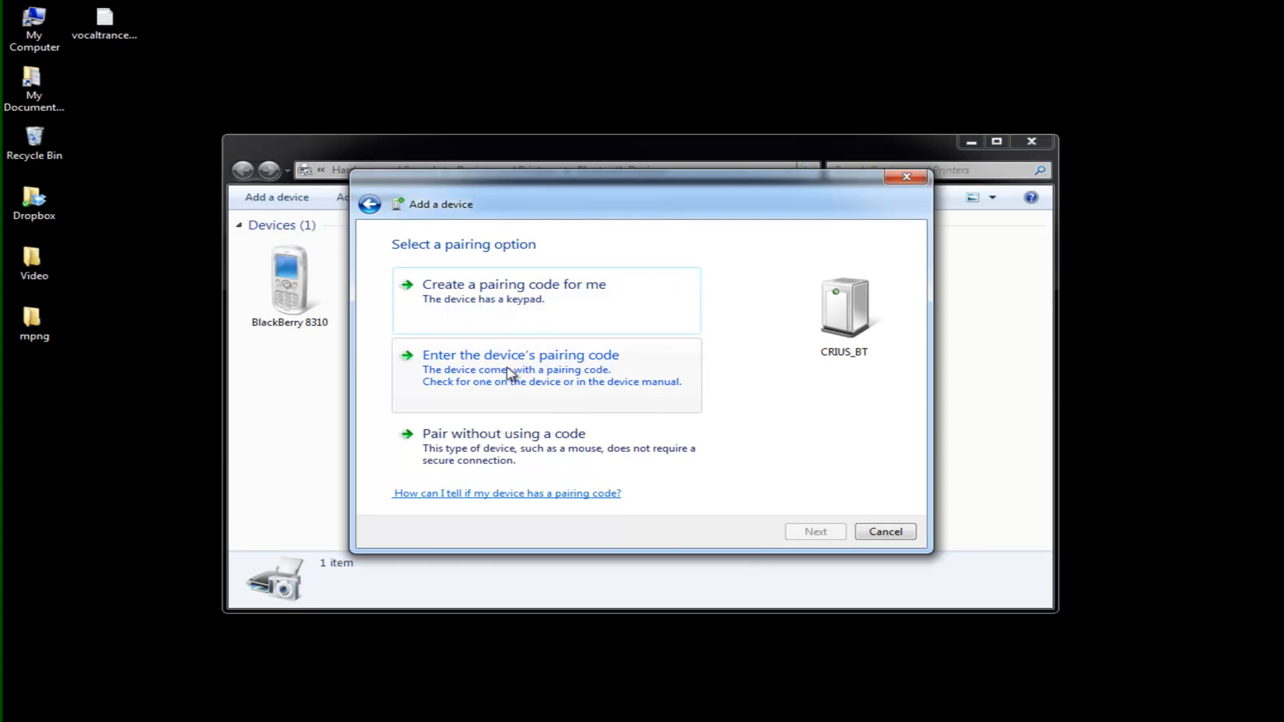
# Pair CRIUS_BT using the device's own pairing code 0000.
pyautogui.click(521, 355)
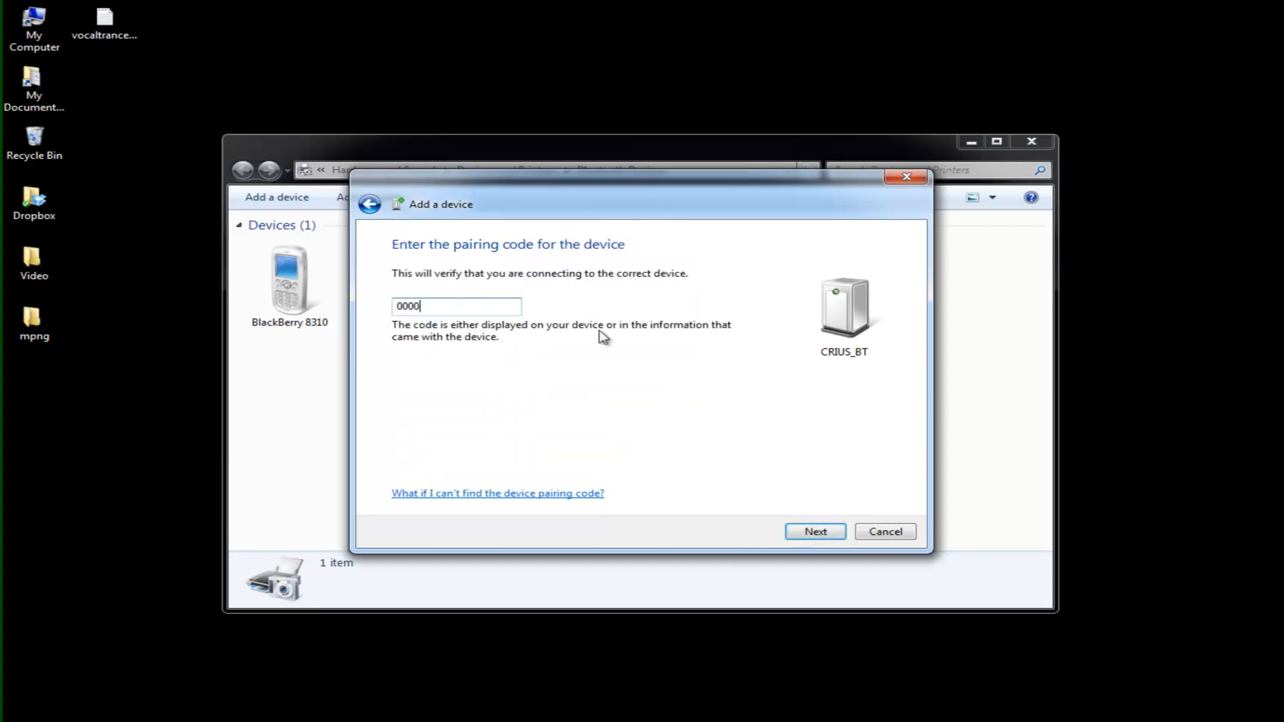
pyautogui.click(816, 532)
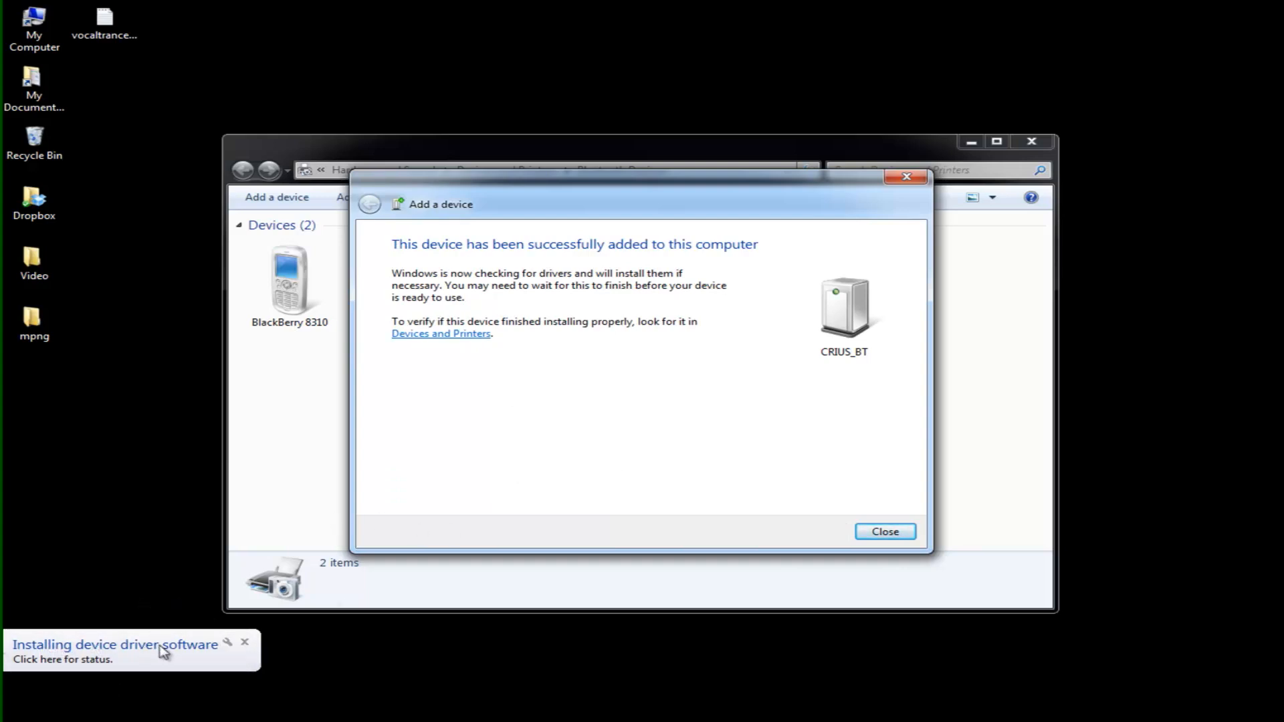
pyautogui.moveTo(109, 664)
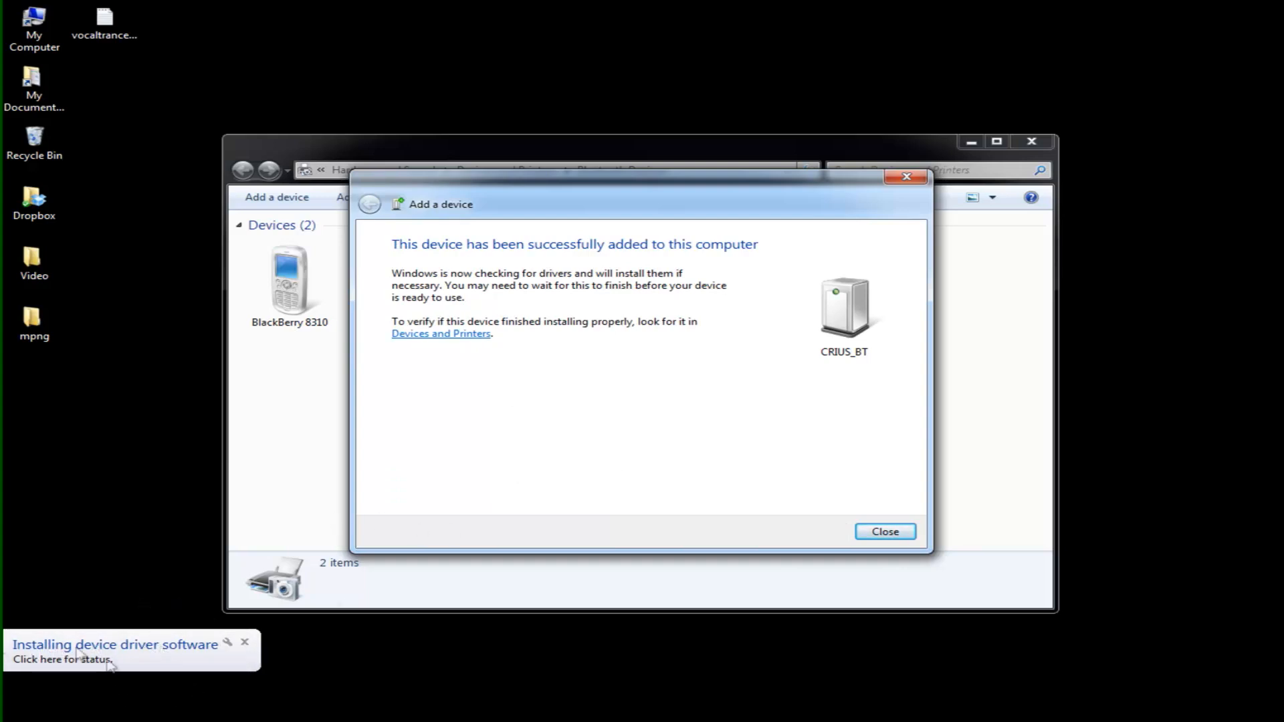
pyautogui.moveTo(327, 657)
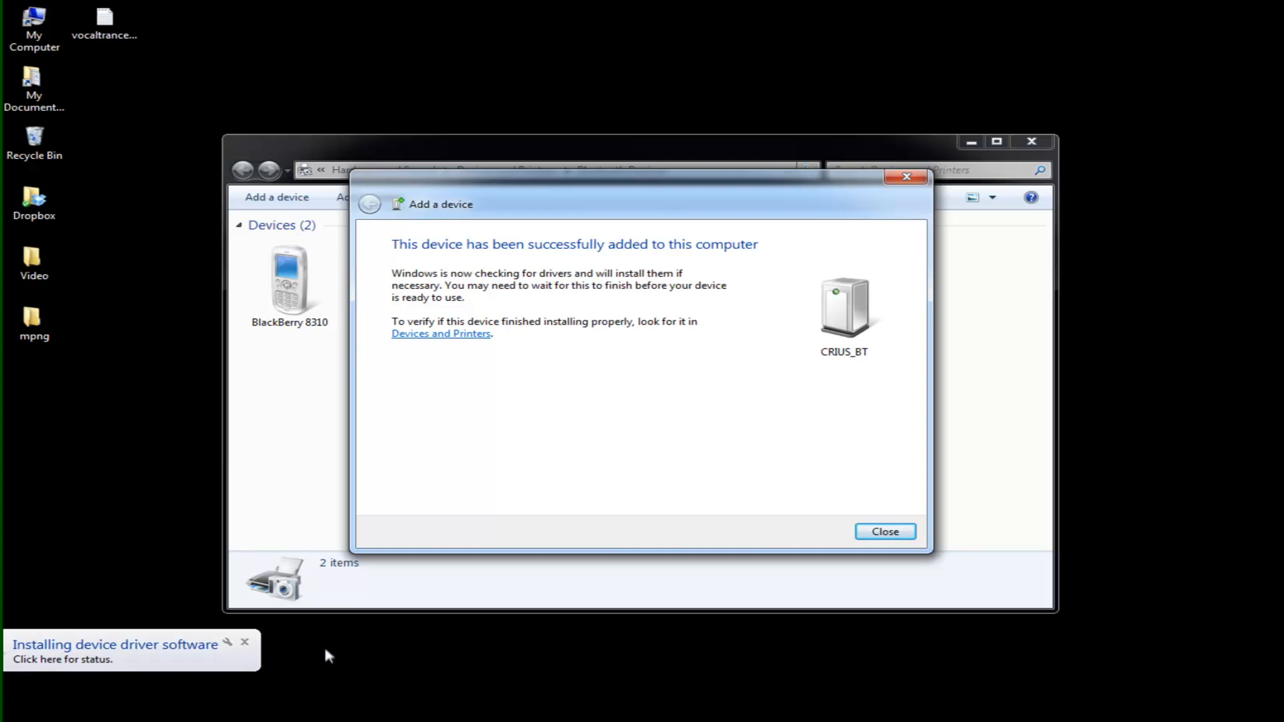
pyautogui.moveTo(307, 675)
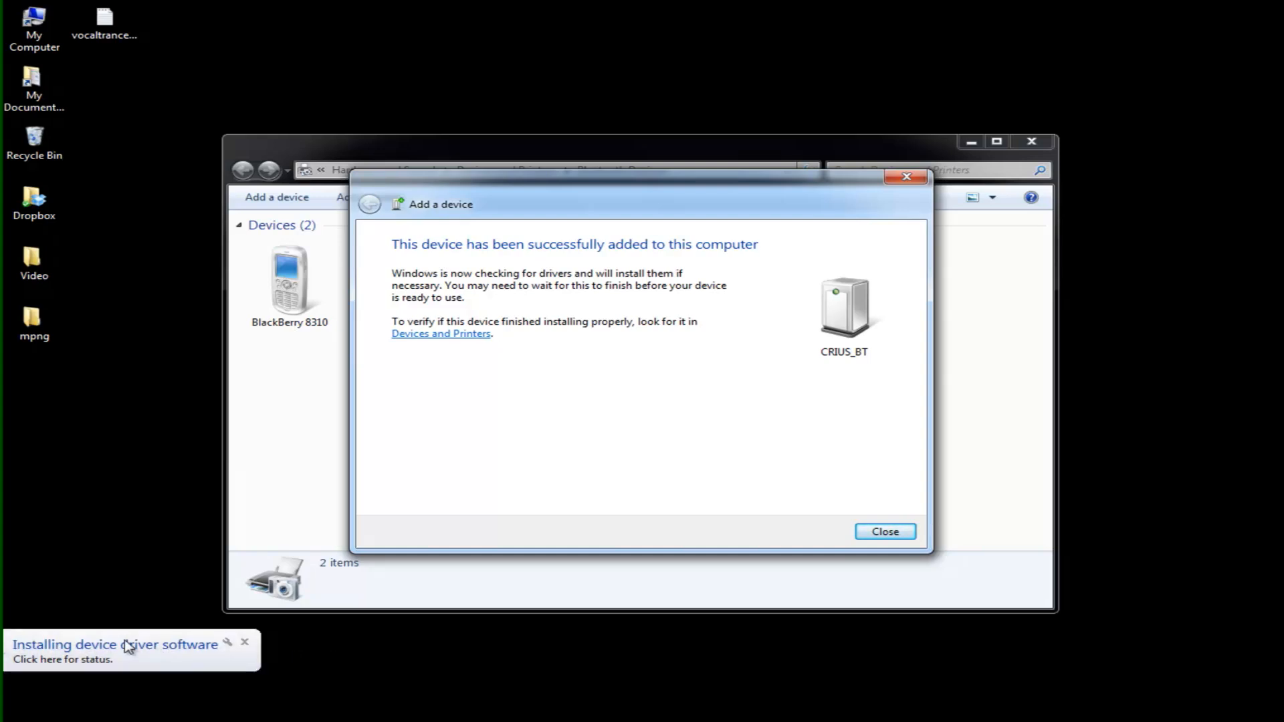
pyautogui.moveTo(183, 675)
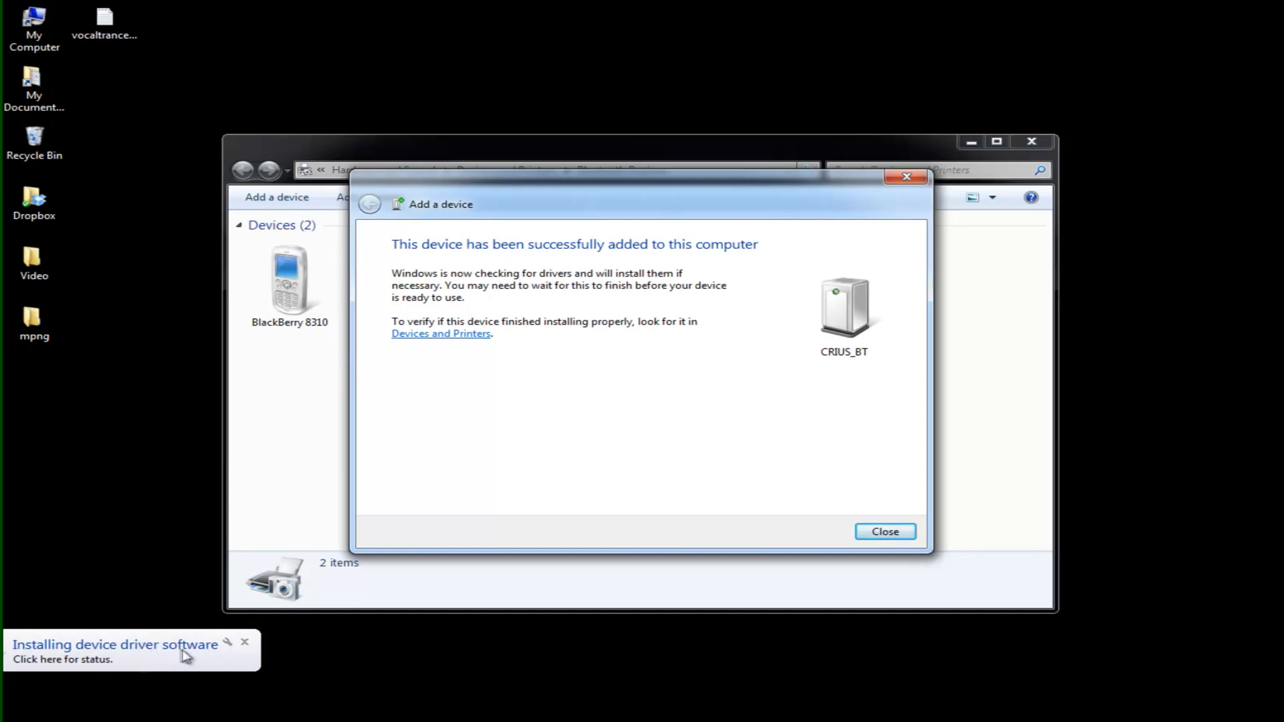
pyautogui.moveTo(202, 635)
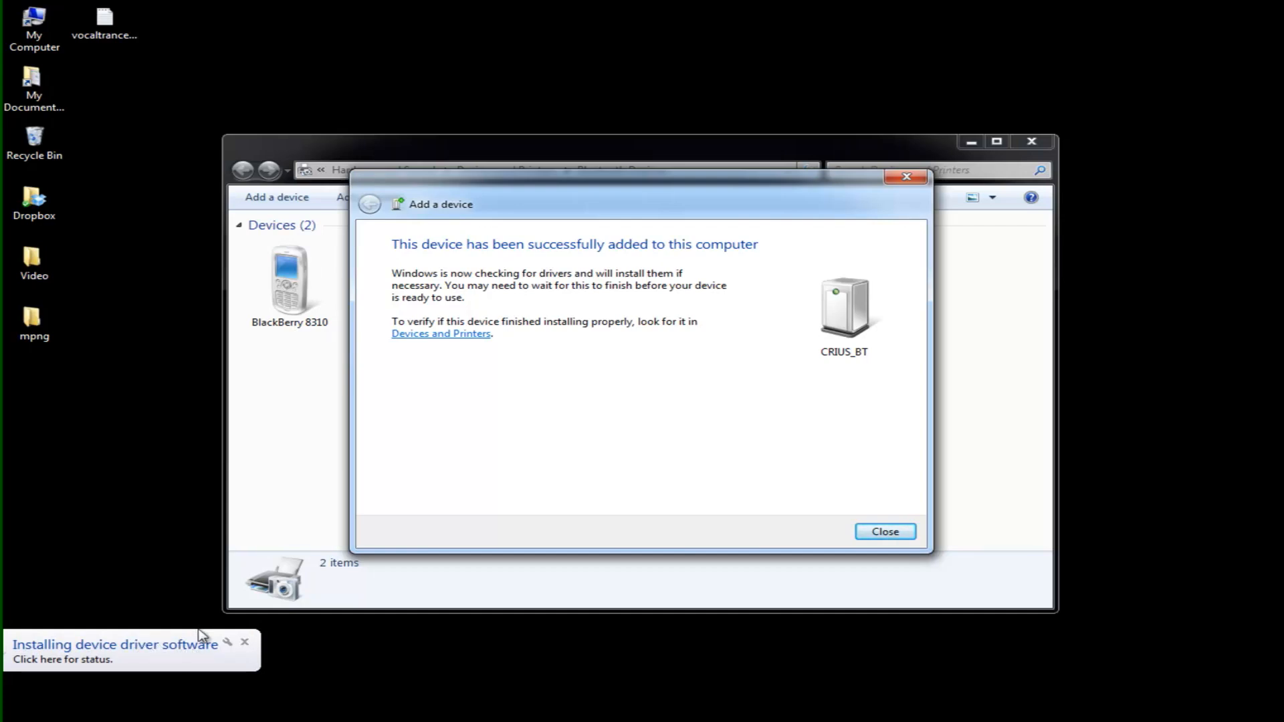
pyautogui.moveTo(96, 625)
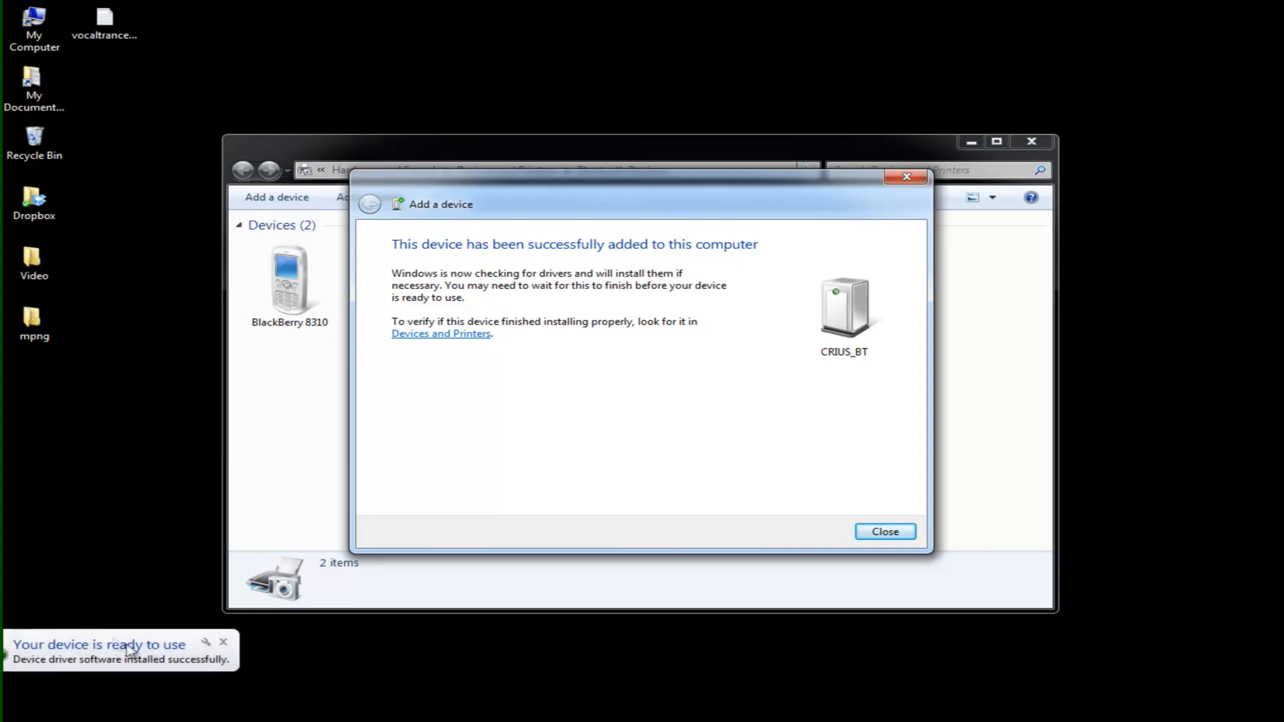
pyautogui.moveTo(926, 560)
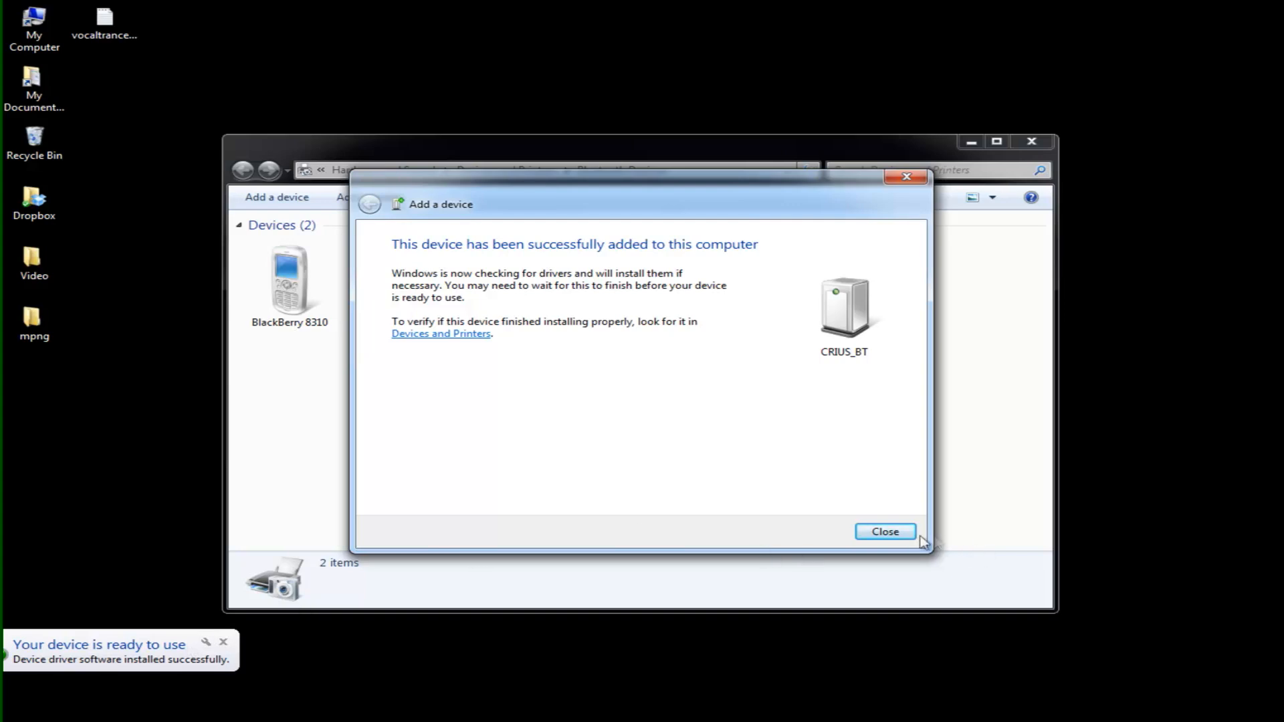
# Confirm CRIUS_BT's ports in Bluetooth Settings: COM11 outgoing, COM12 incoming, without changes.
pyautogui.click(885, 532)
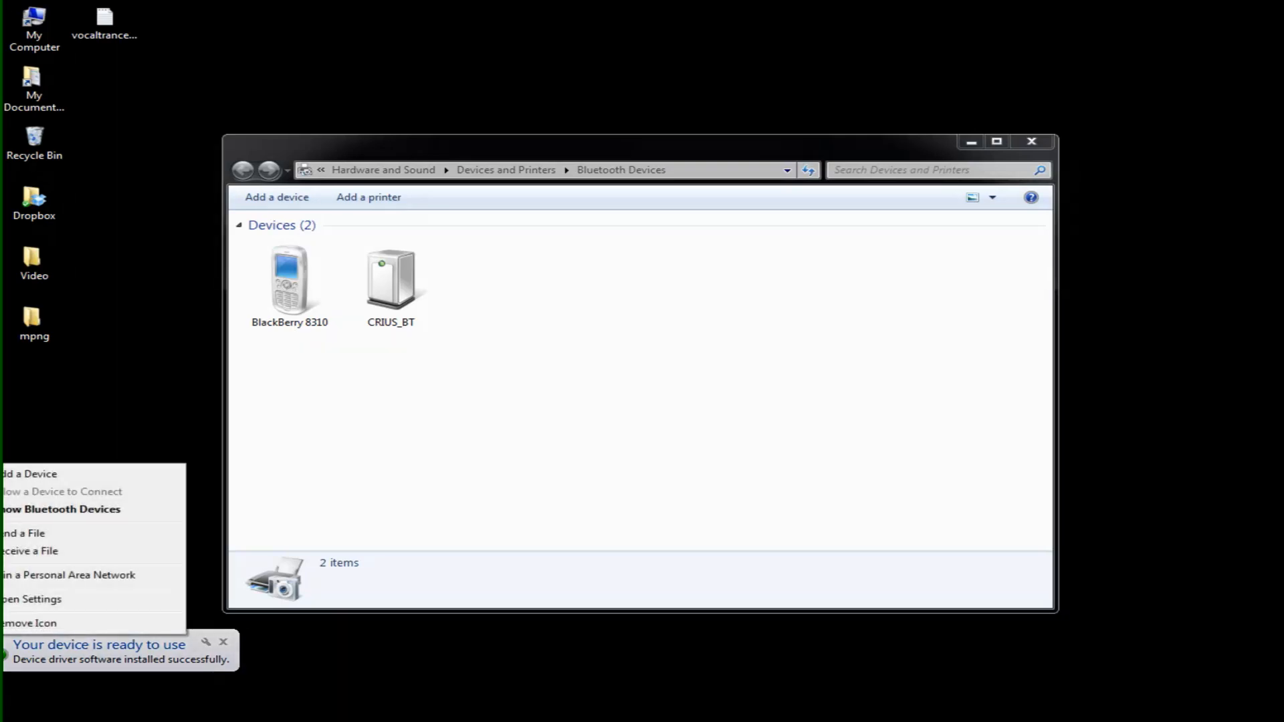
pyautogui.click(20, 599)
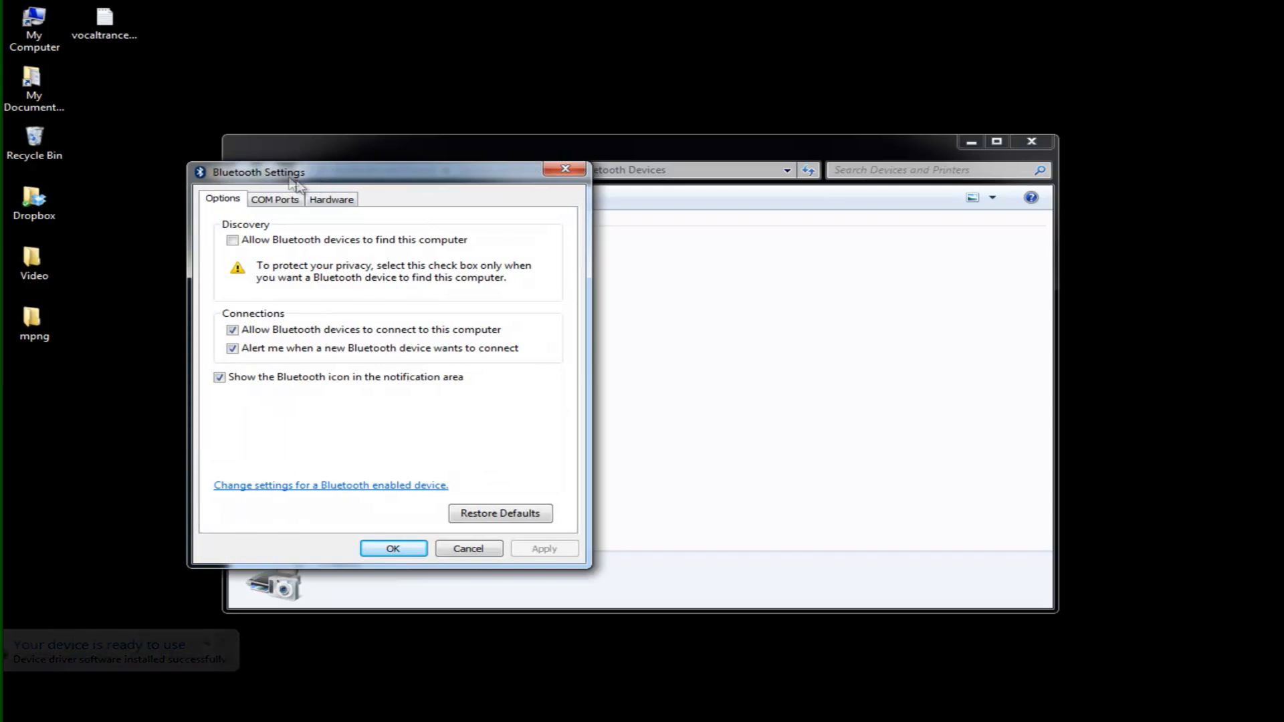
pyautogui.click(275, 200)
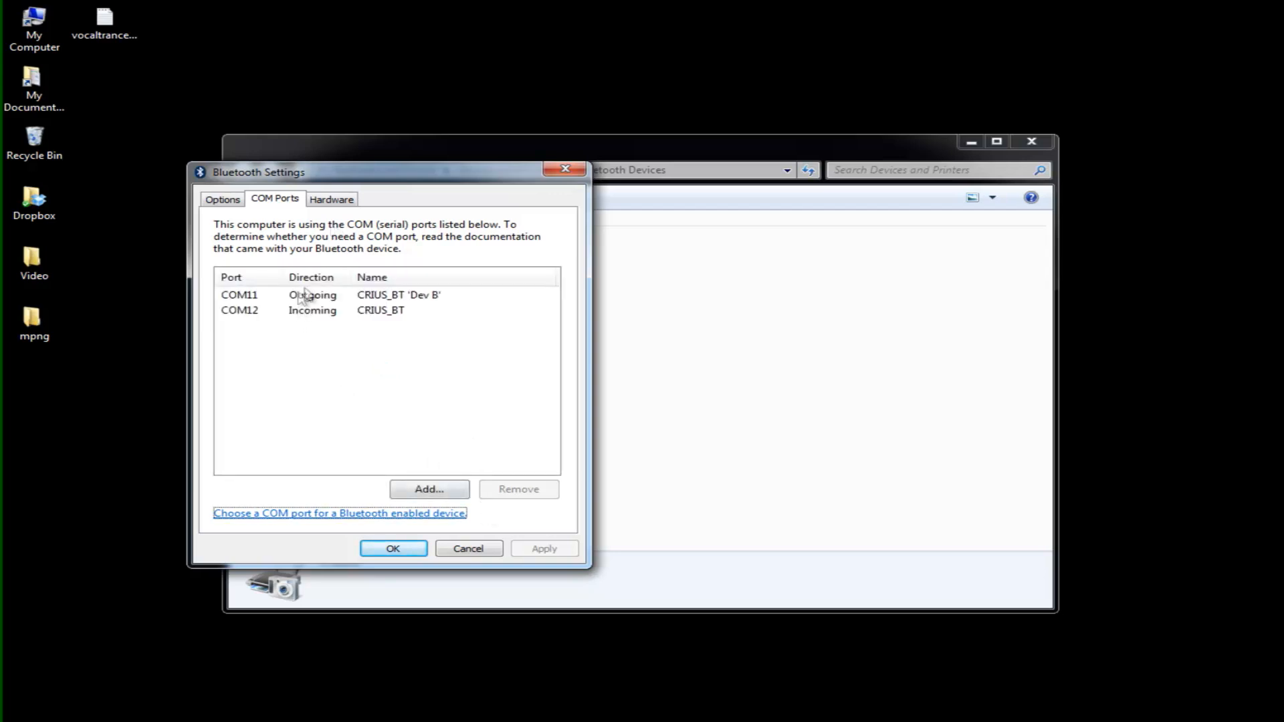
pyautogui.moveTo(261, 330)
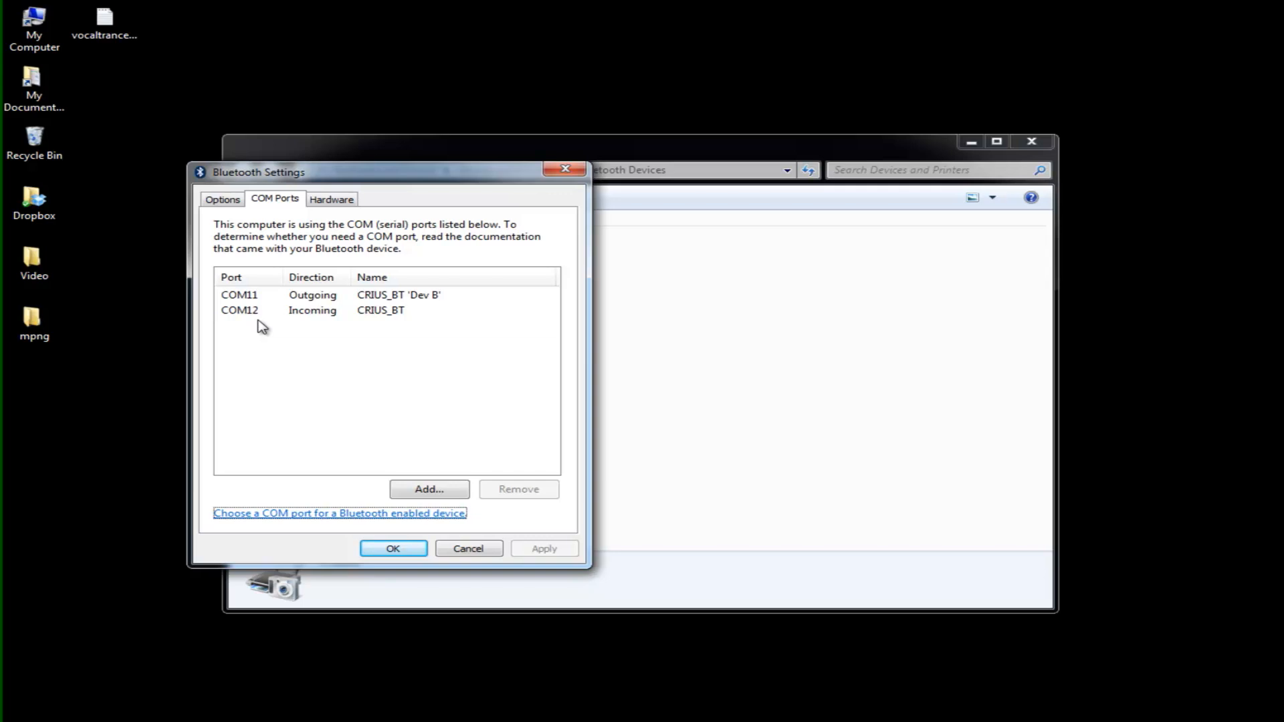
pyautogui.moveTo(591, 384)
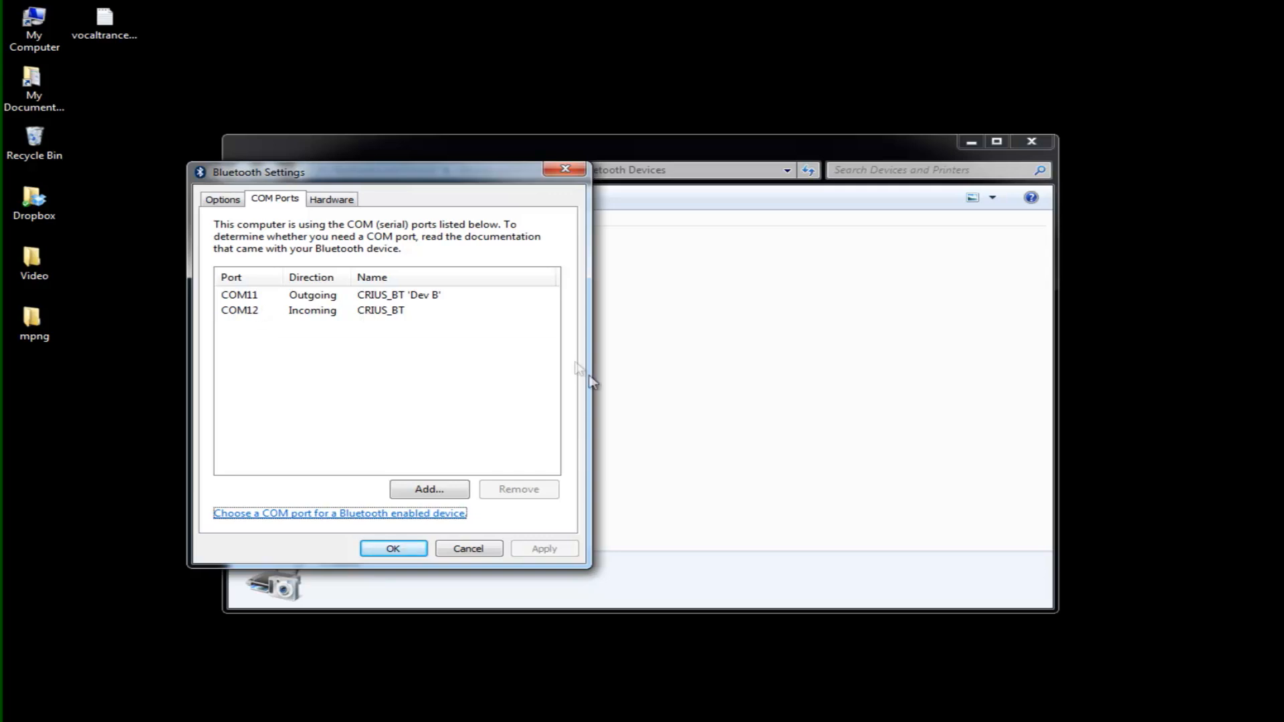
pyautogui.click(468, 546)
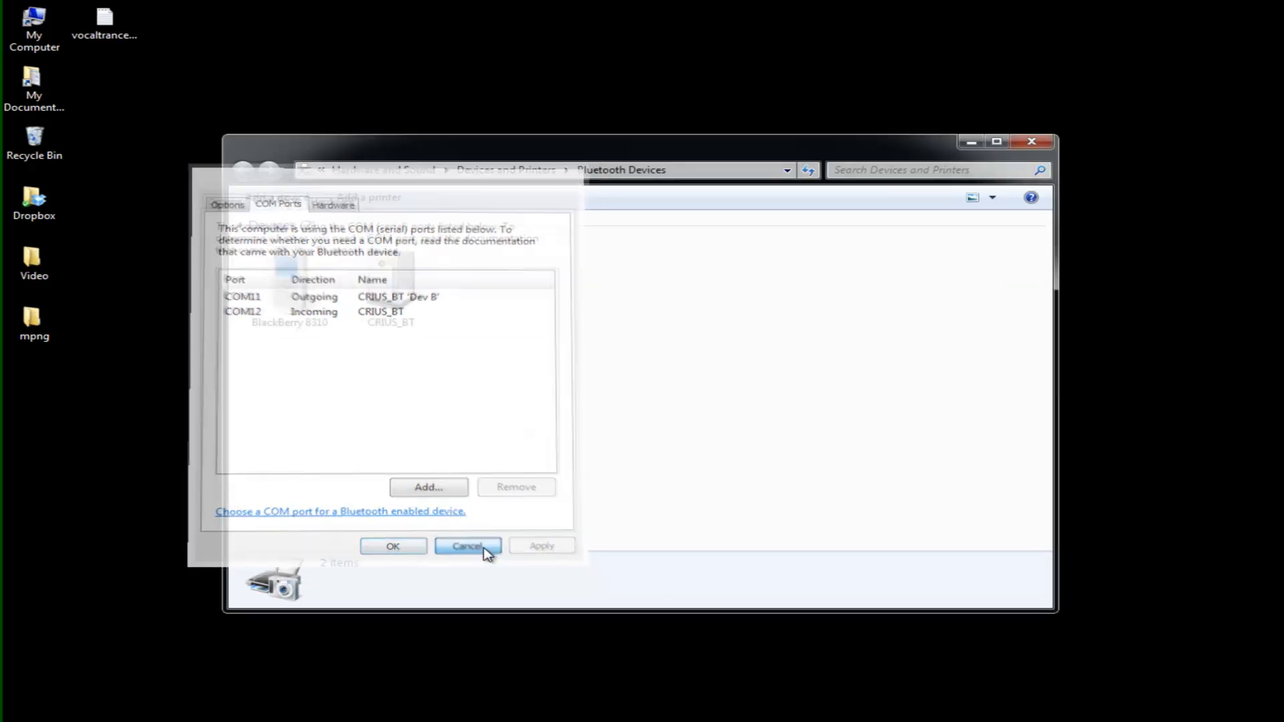
# Change Mission Planner's connection port from COM10 to COM12.
pyautogui.click(468, 546)
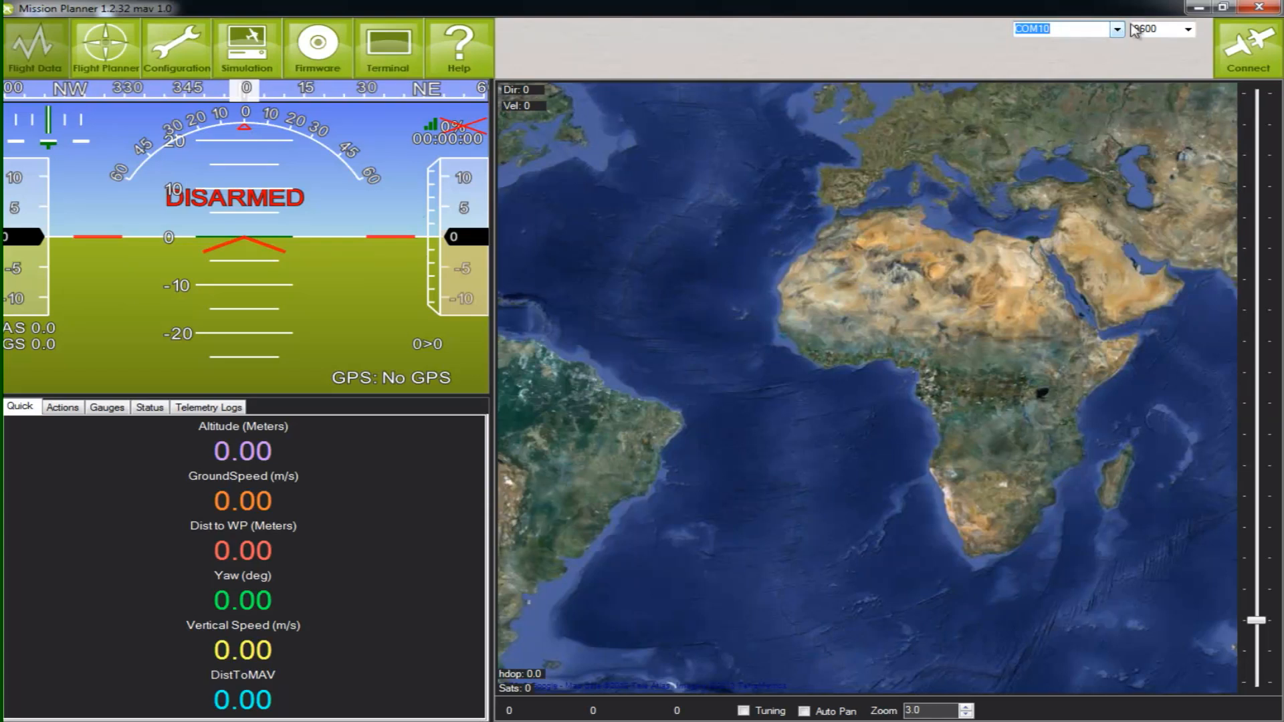
pyautogui.click(1114, 30)
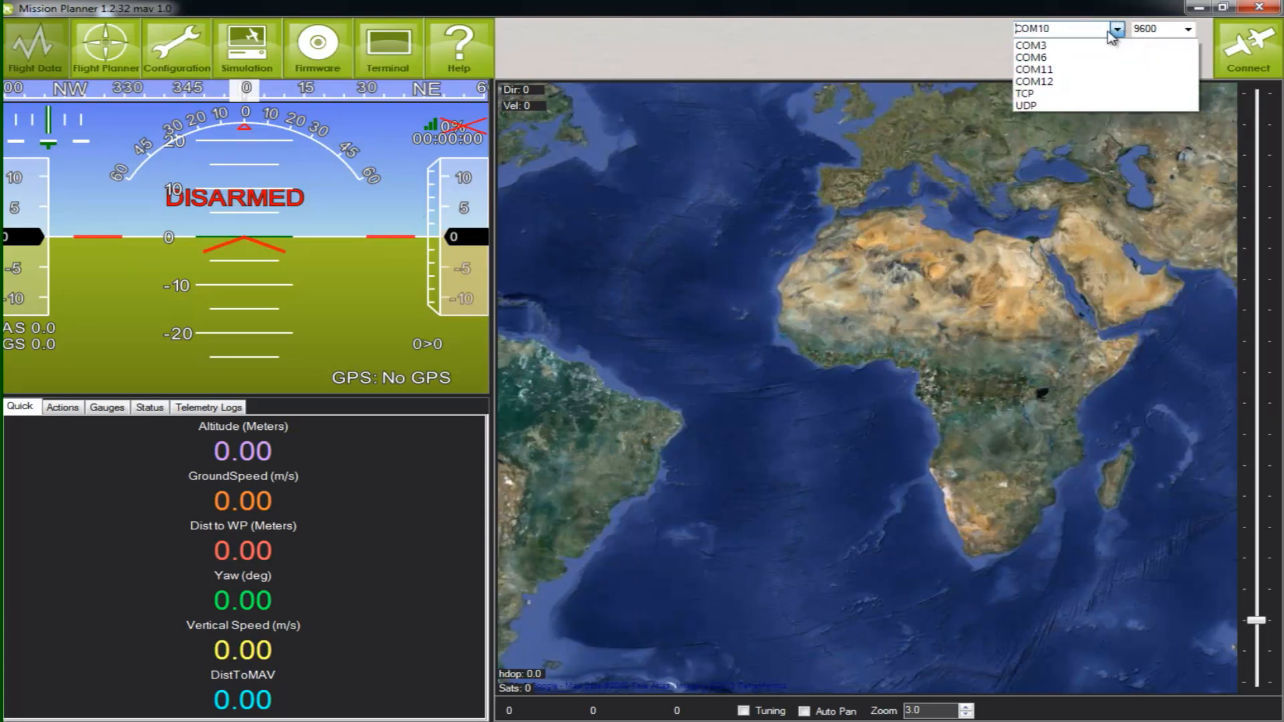
pyautogui.moveTo(1093, 82)
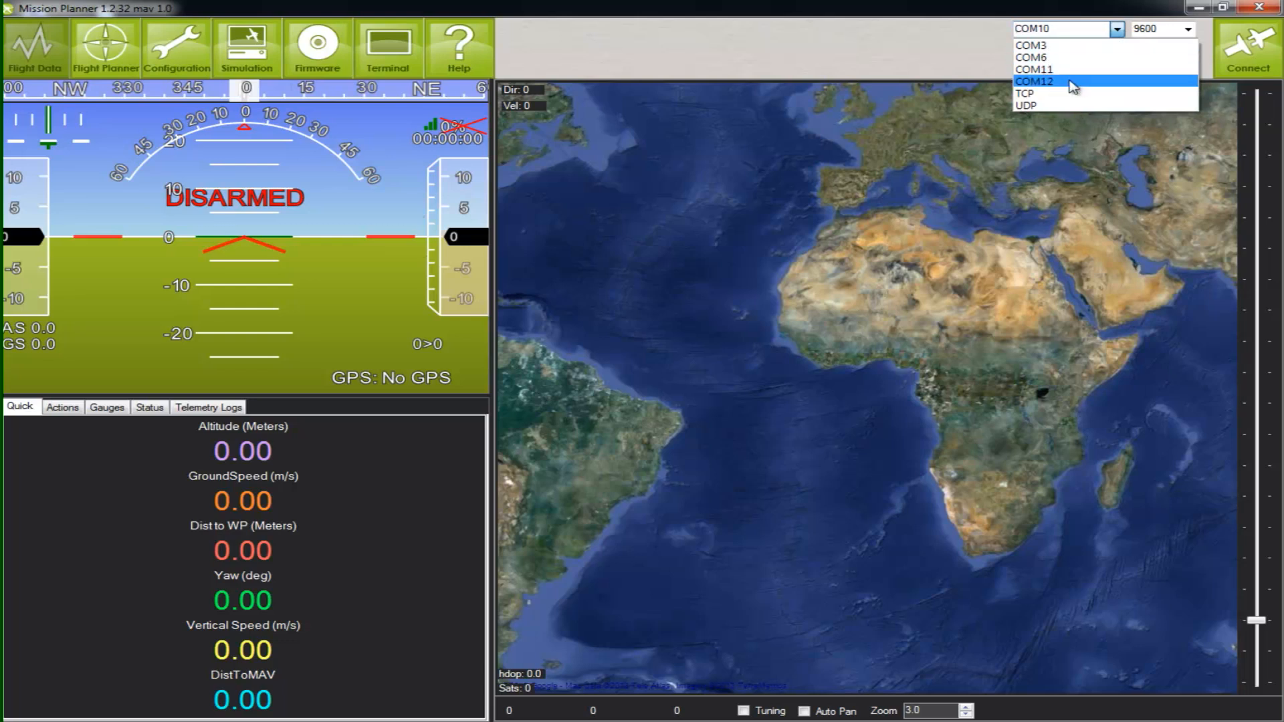
pyautogui.click(1032, 80)
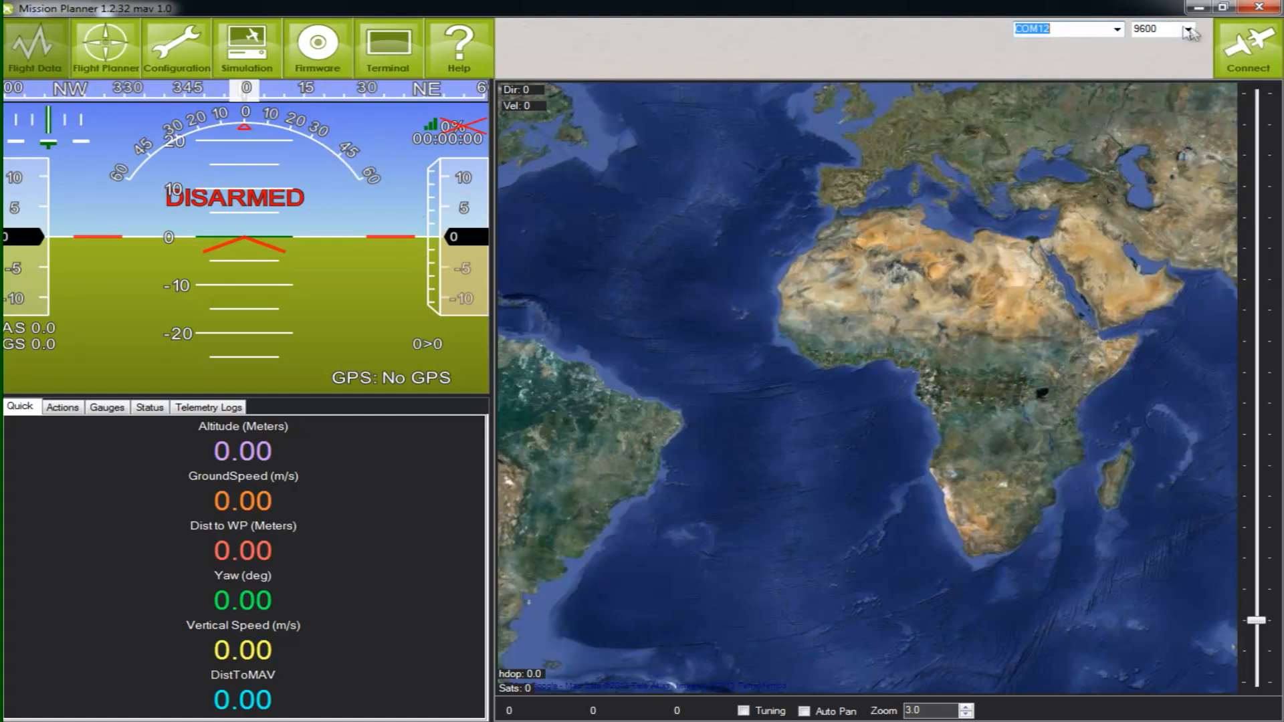
pyautogui.click(1187, 31)
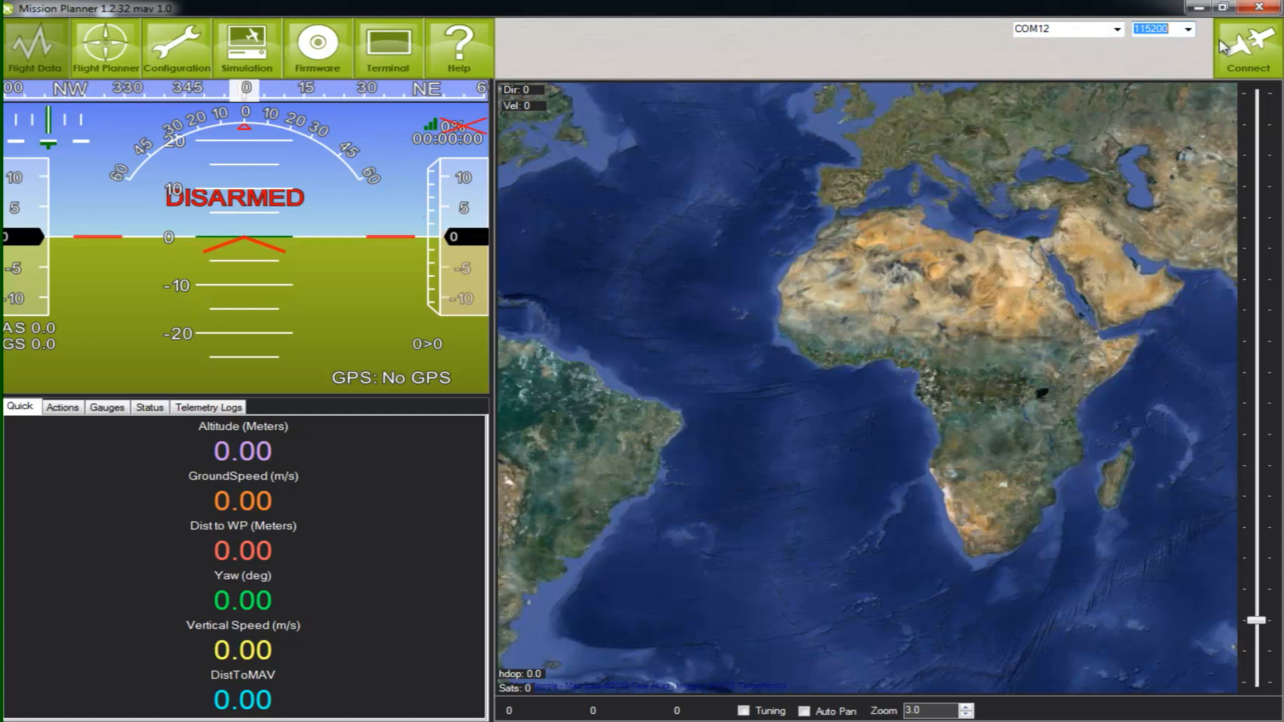
pyautogui.click(1248, 44)
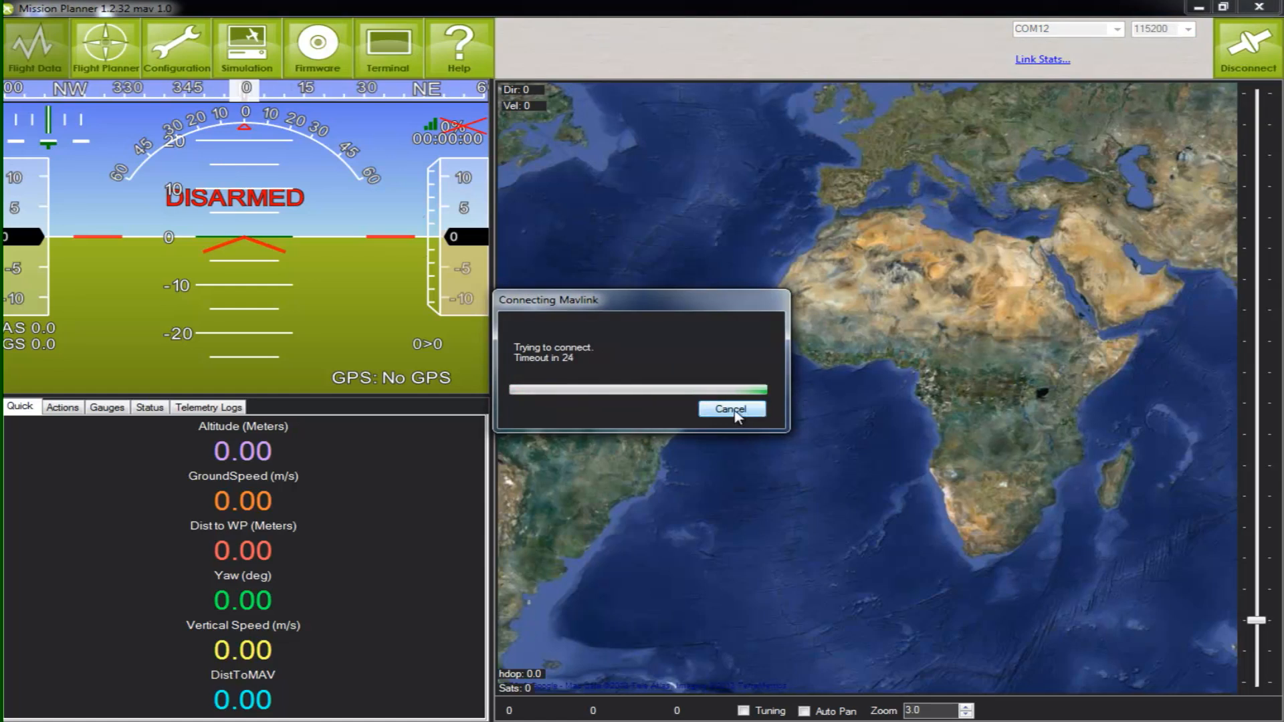
pyautogui.click(732, 409)
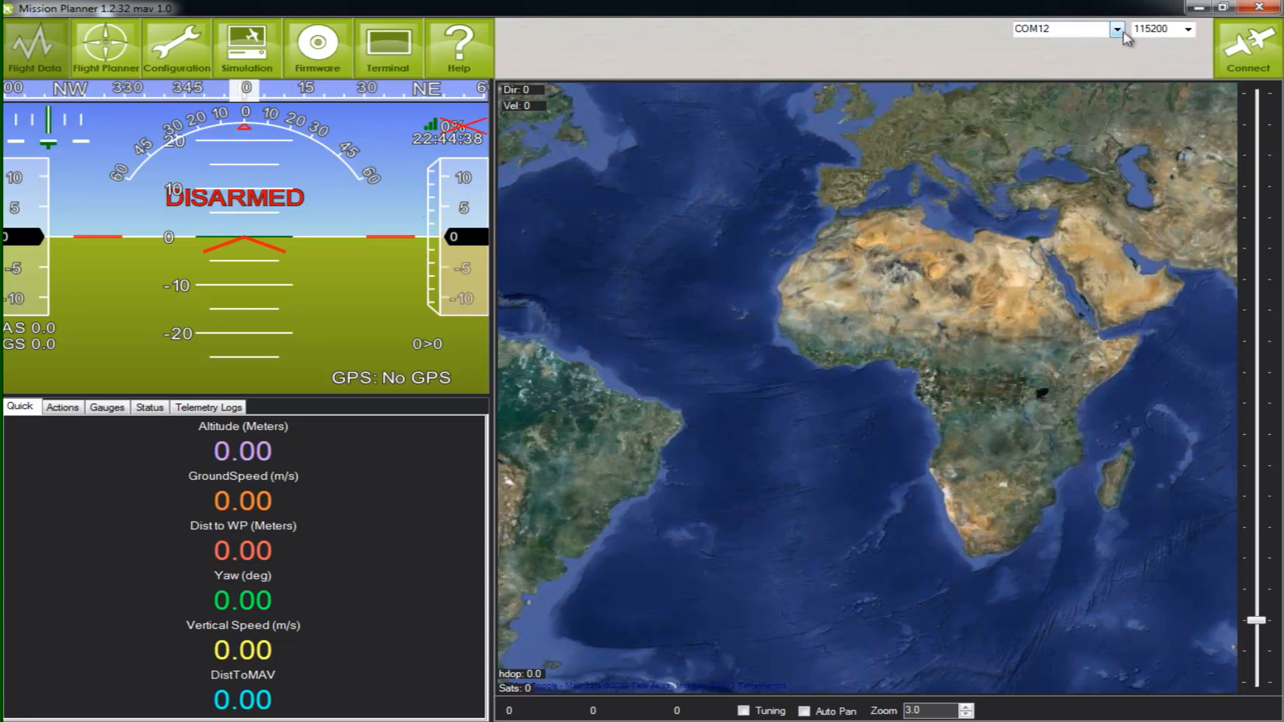
# Connect Mission Planner to the vehicle on COM11 at 115200 baud.
pyautogui.click(1116, 30)
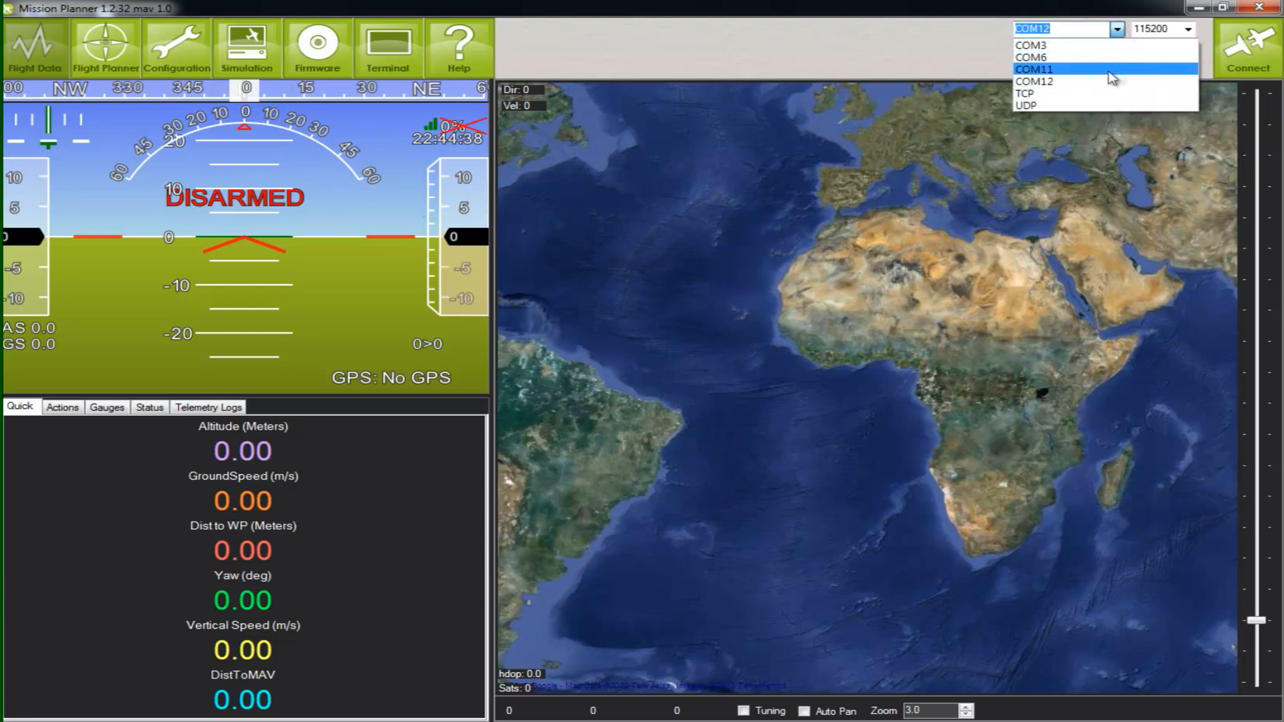
pyautogui.click(1035, 69)
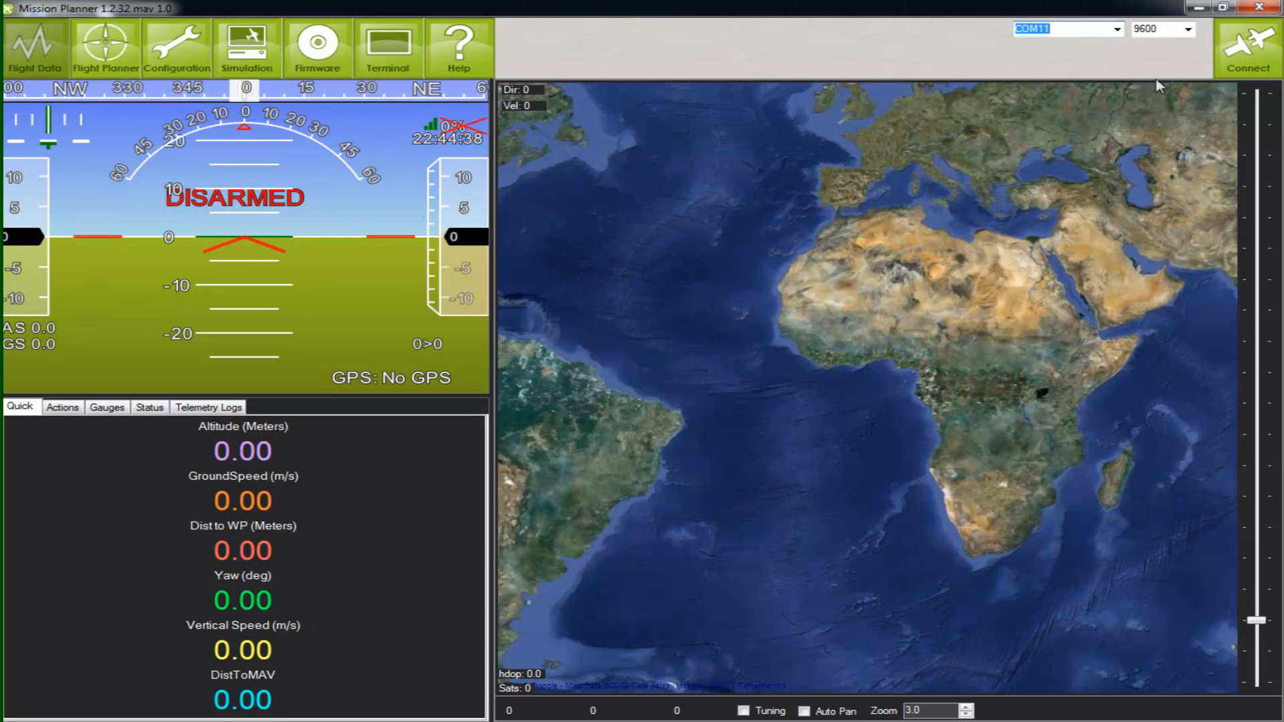
pyautogui.moveTo(1182, 55)
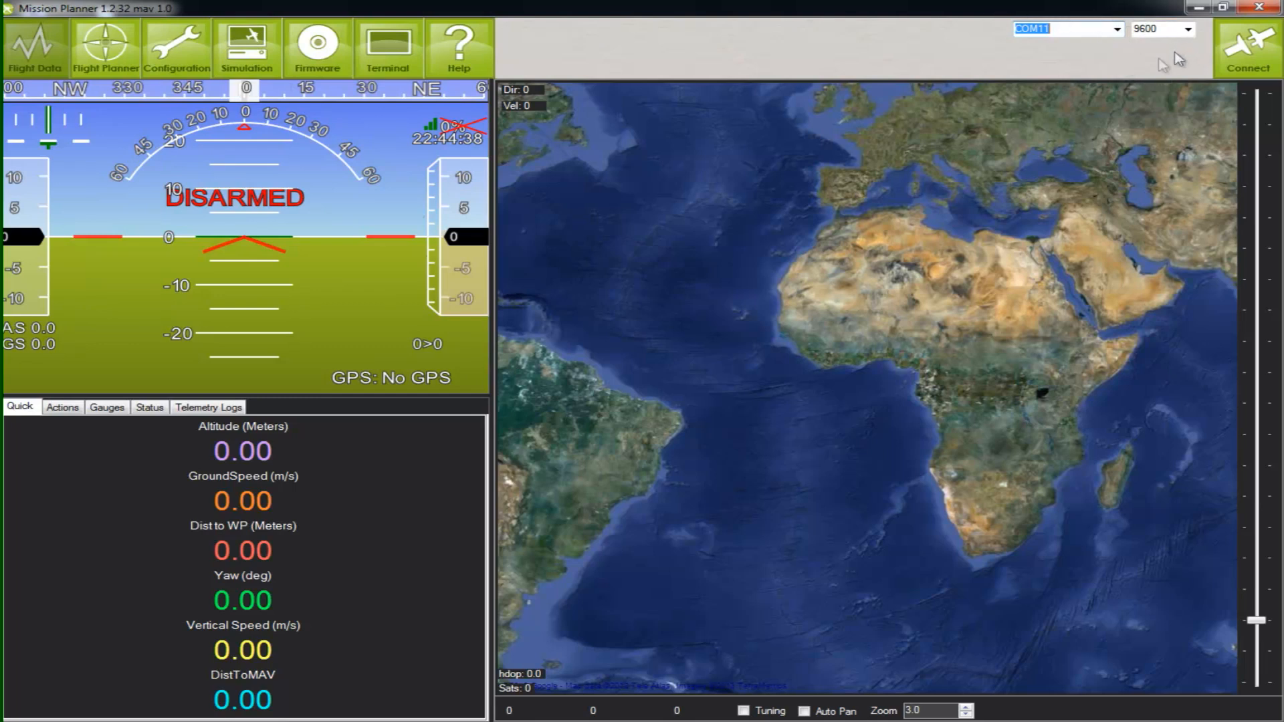
pyautogui.click(1187, 31)
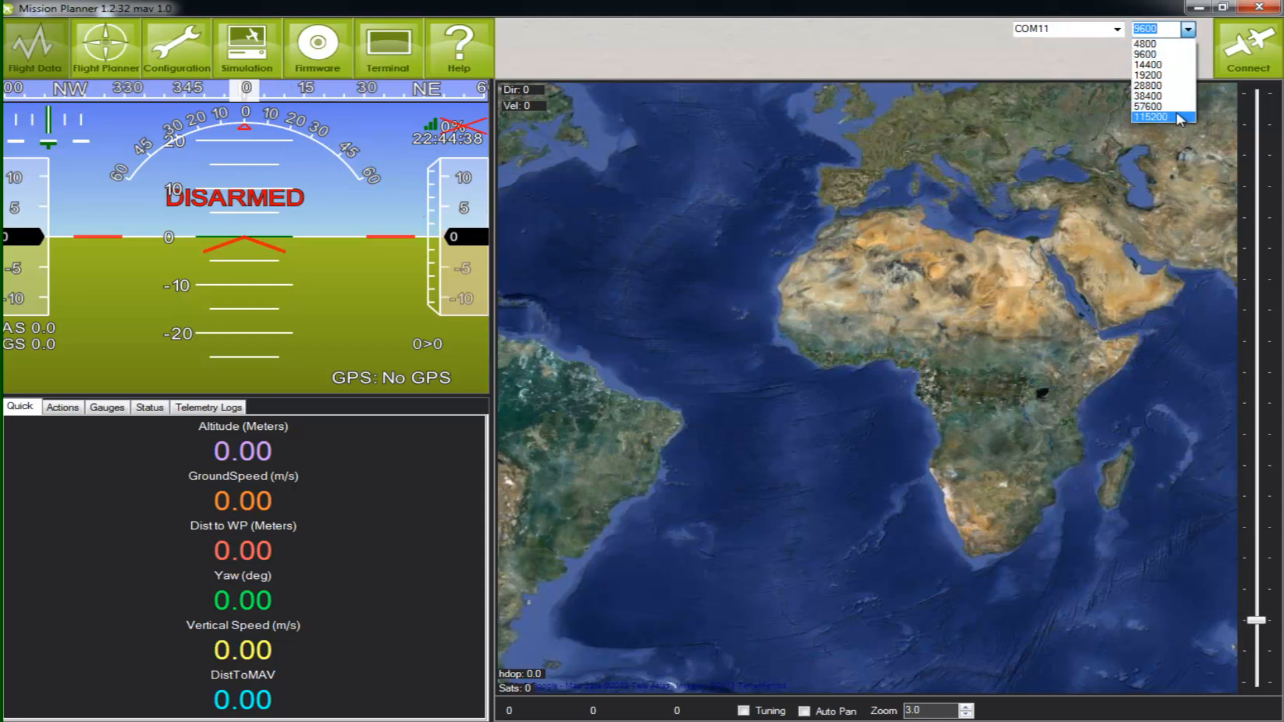
pyautogui.click(1160, 117)
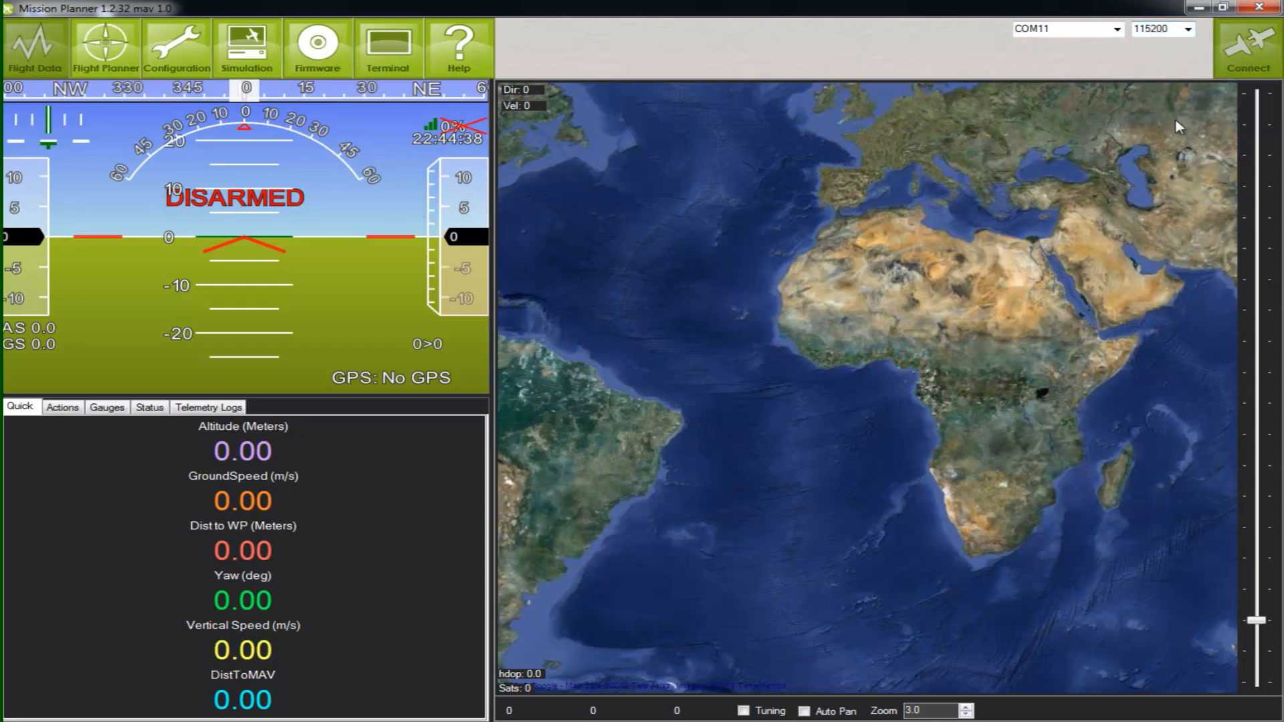
pyautogui.click(1251, 47)
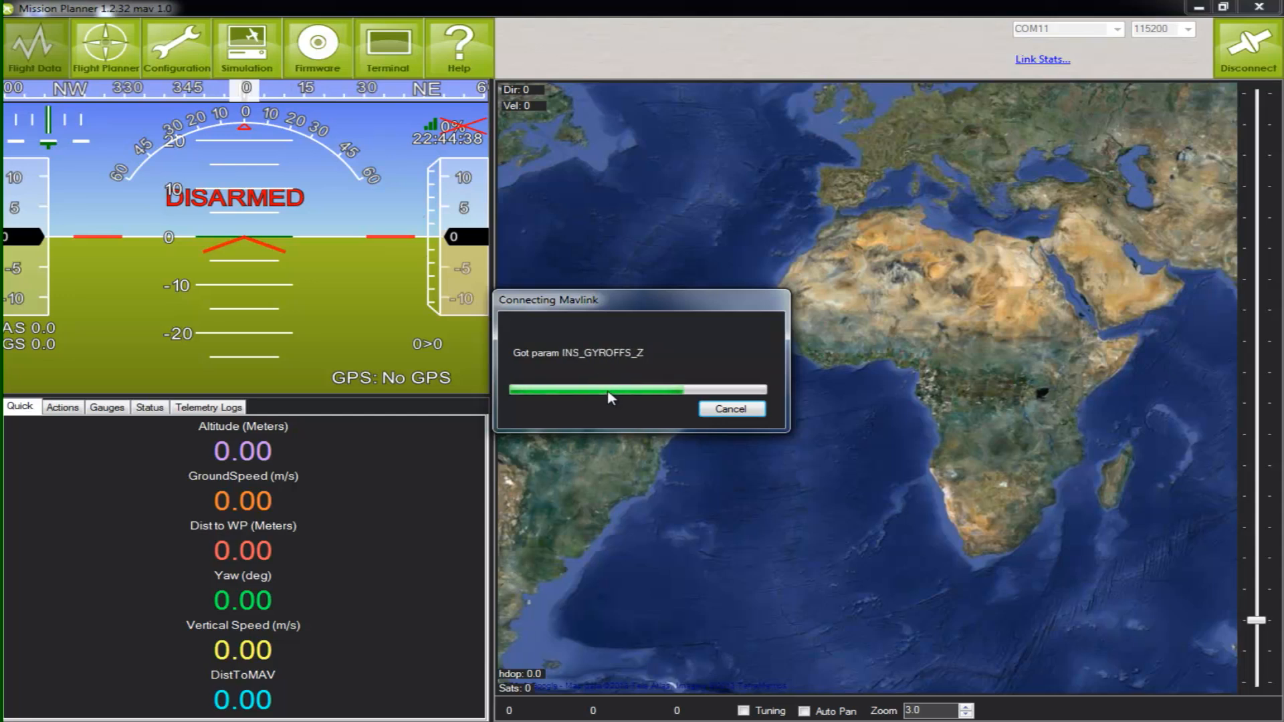
pyautogui.moveTo(688, 336)
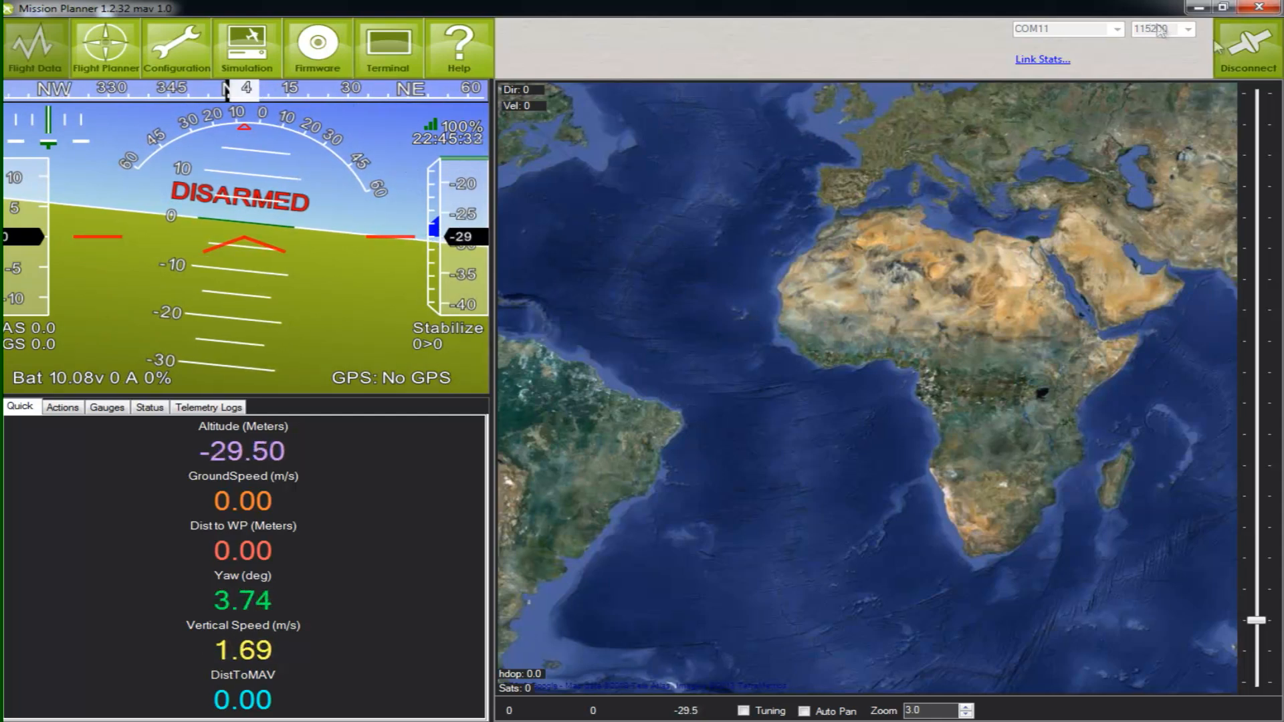
# Disconnect the COM11 link once telemetry shows 10.08 V in Stabilize mode.
pyautogui.click(1242, 49)
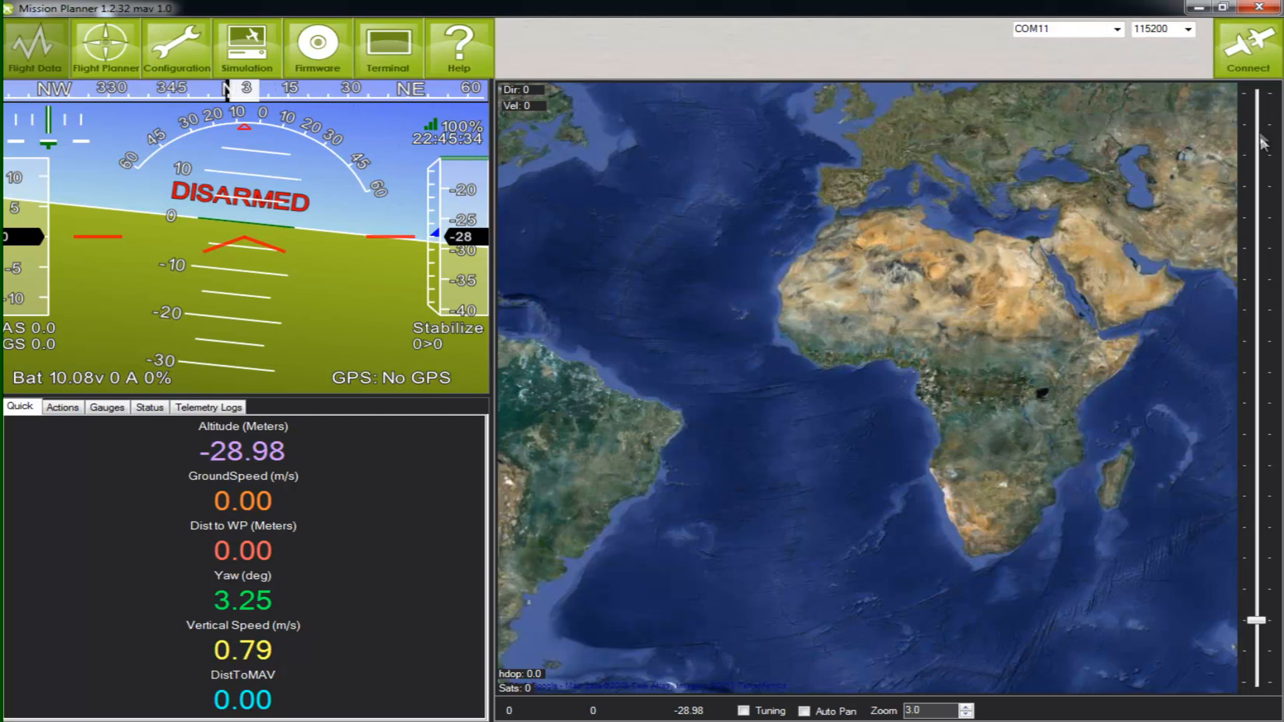
pyautogui.moveTo(1147, 46)
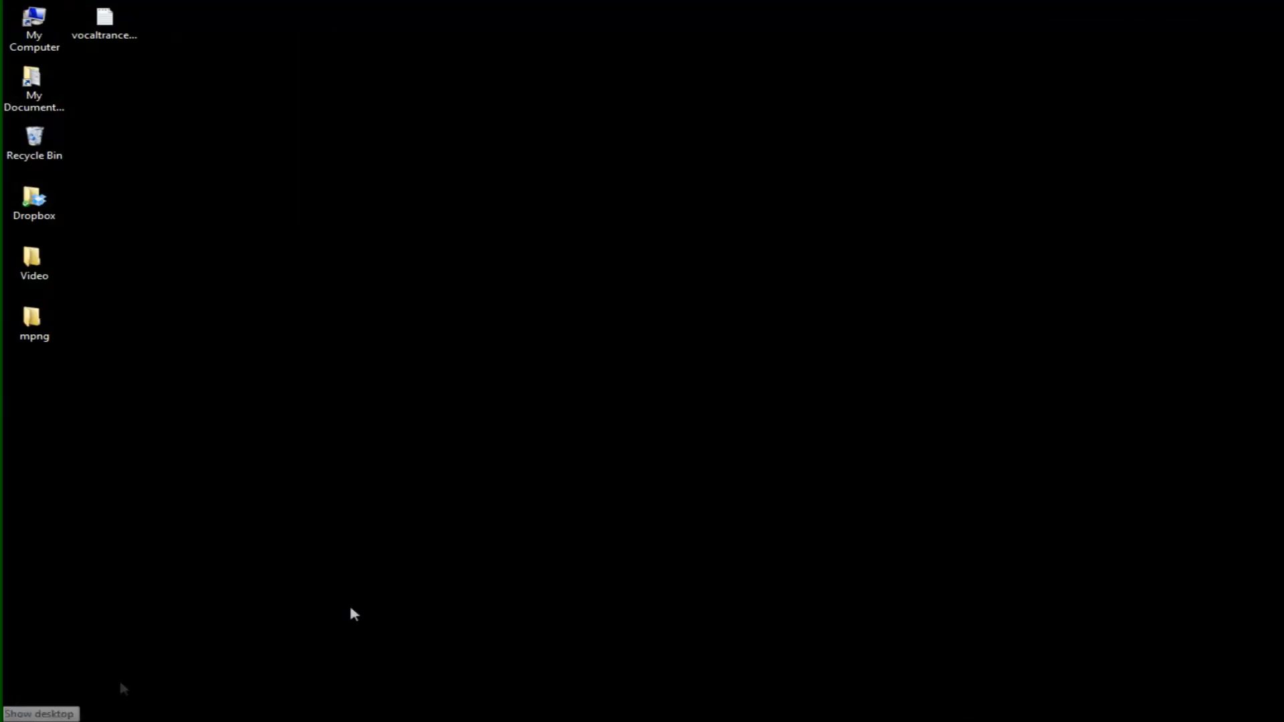
# Bring up My Computer's options on the desktop to launch Computer Management.
pyautogui.rightClick(36, 17)
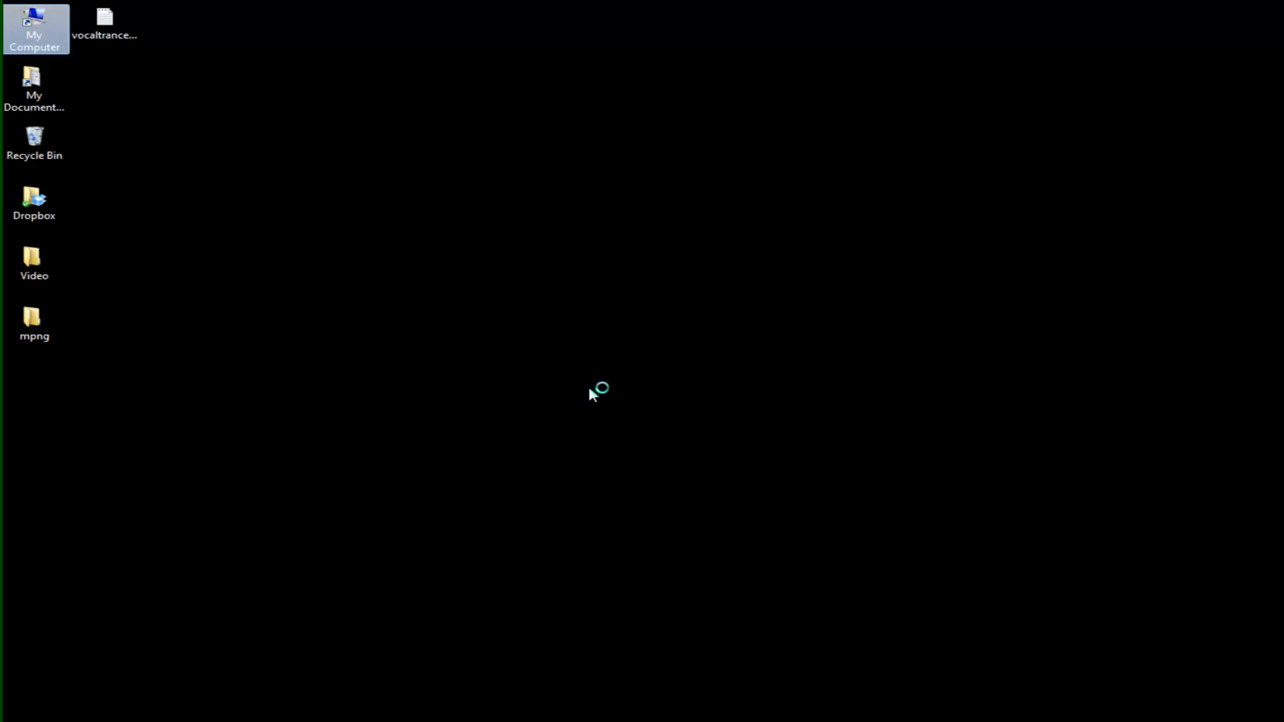
pyautogui.moveTo(493, 370)
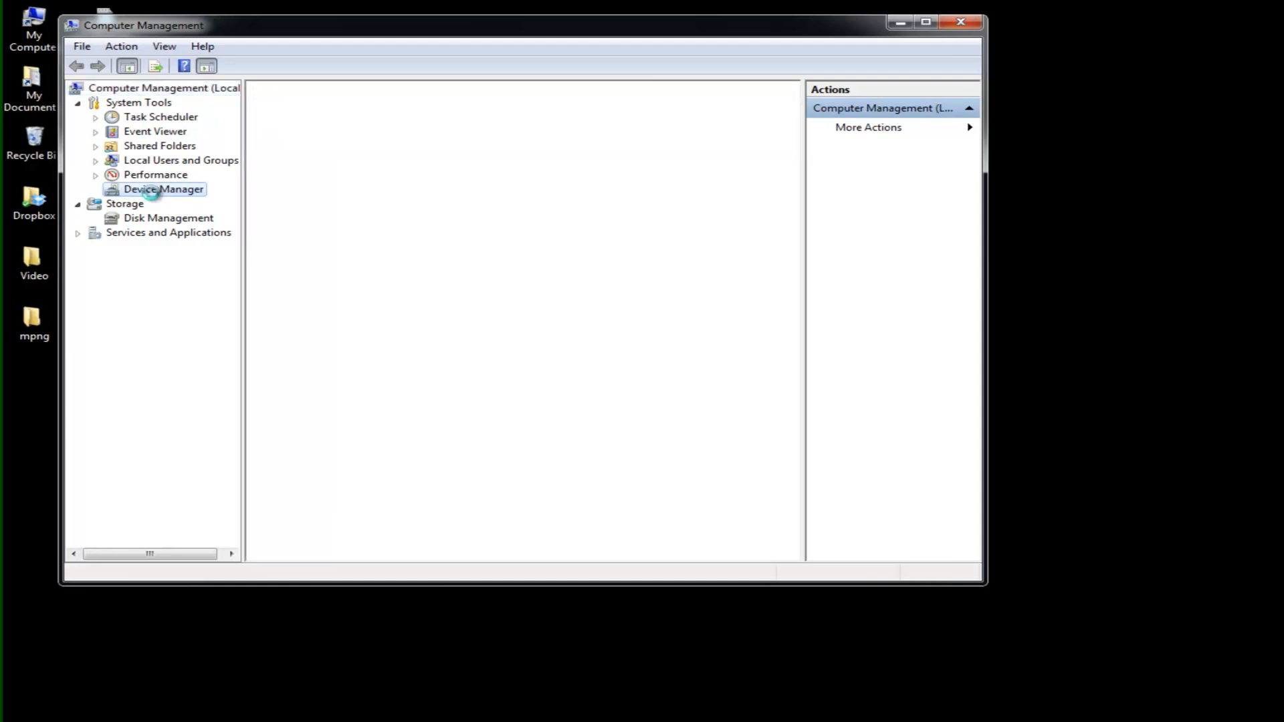
# Open COM11 Bluetooth serial link properties under Device Manager's Ports (COM & LPT).
pyautogui.click(154, 189)
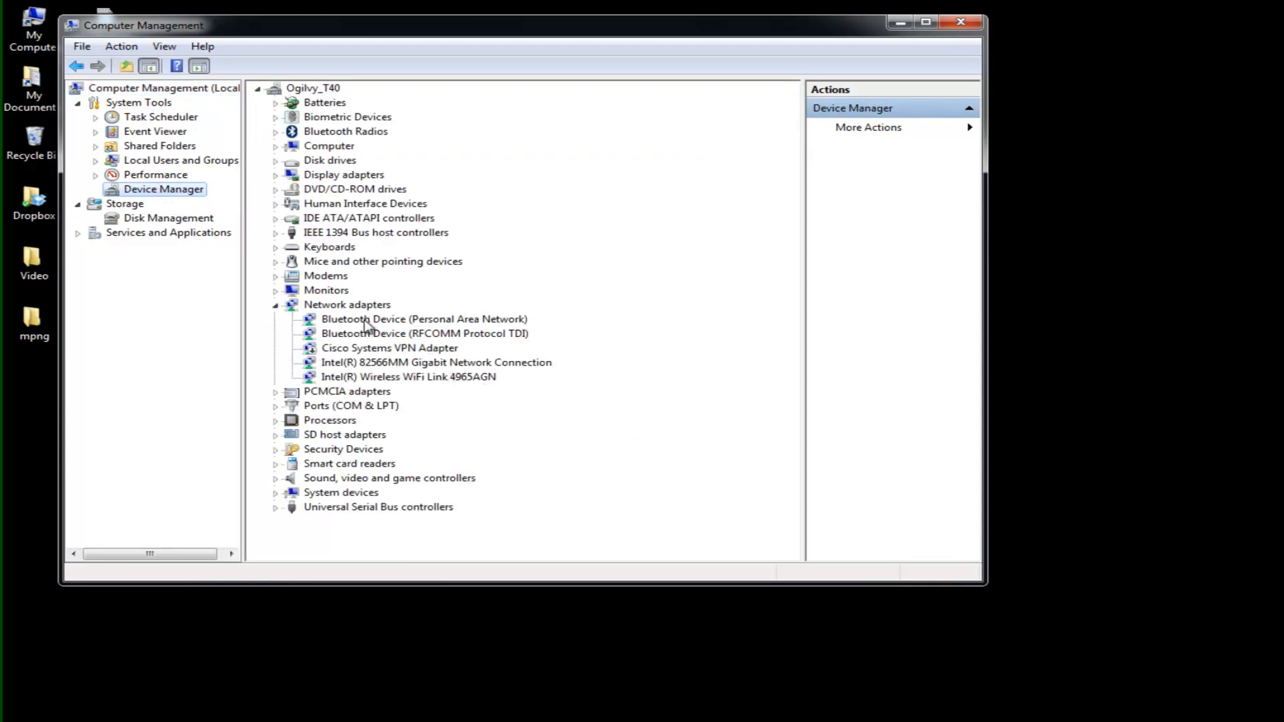
pyautogui.click(276, 405)
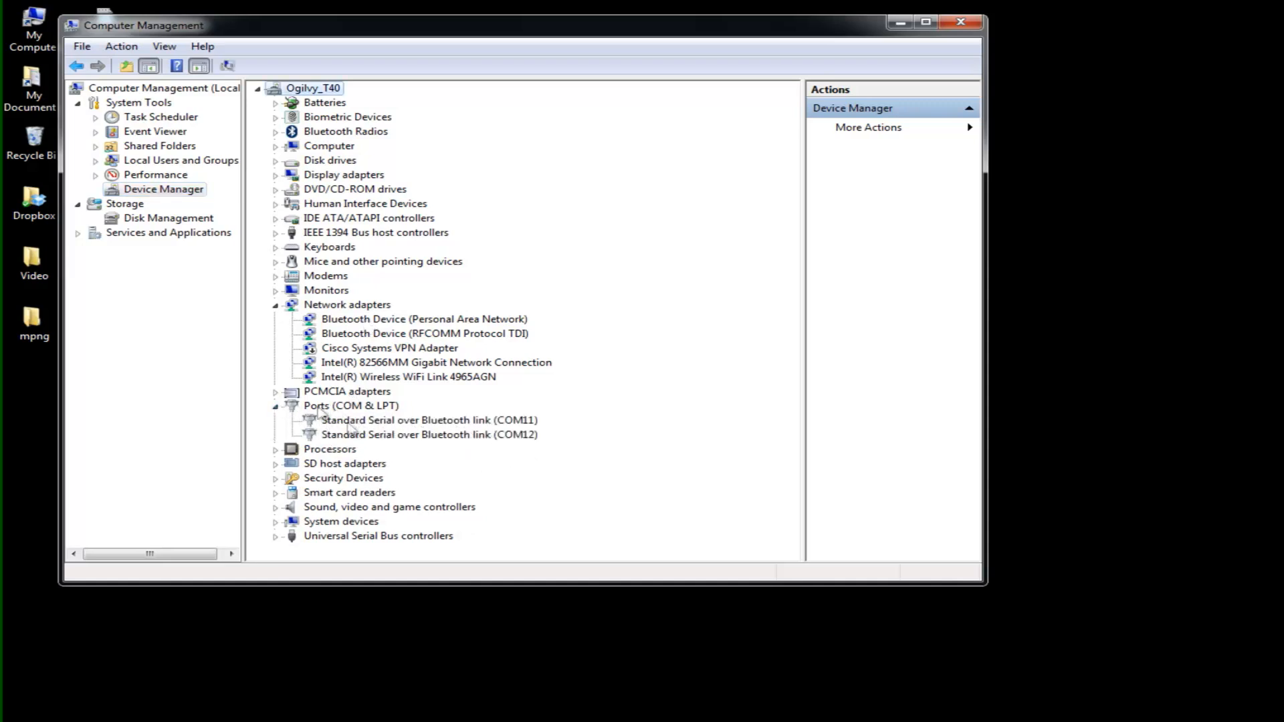
pyautogui.rightClick(428, 420)
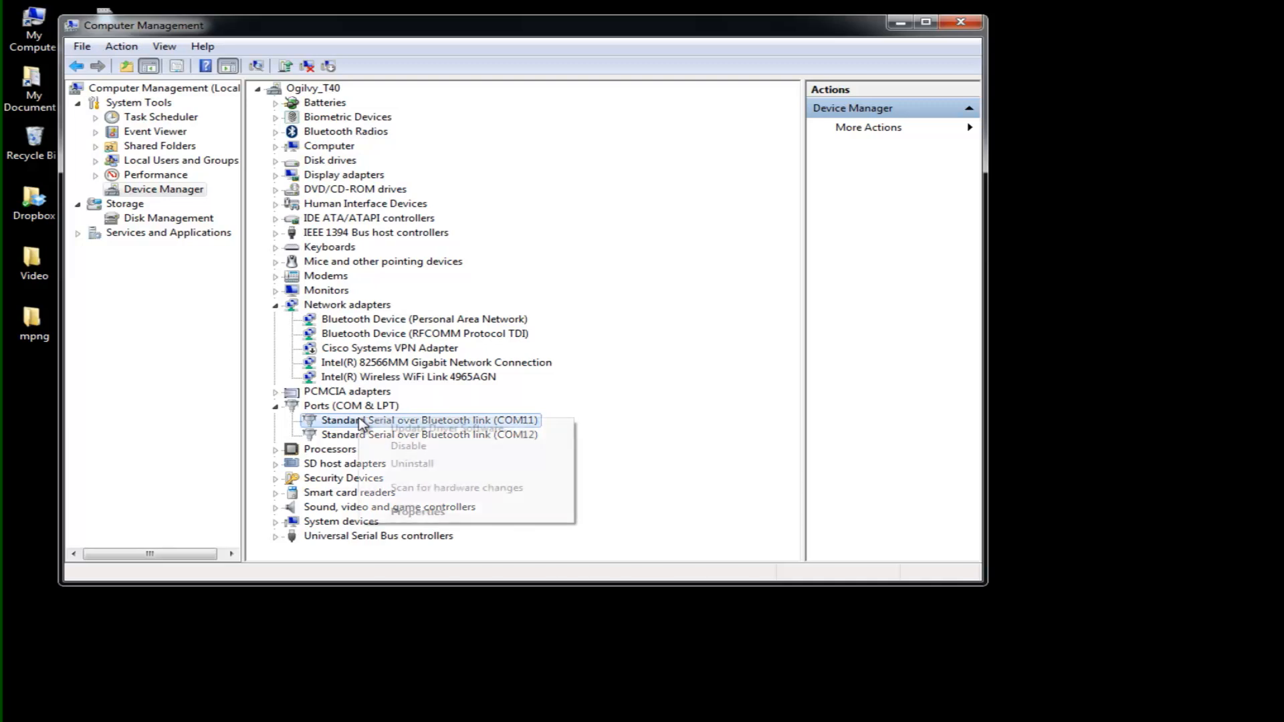
pyautogui.rightClick(389, 420)
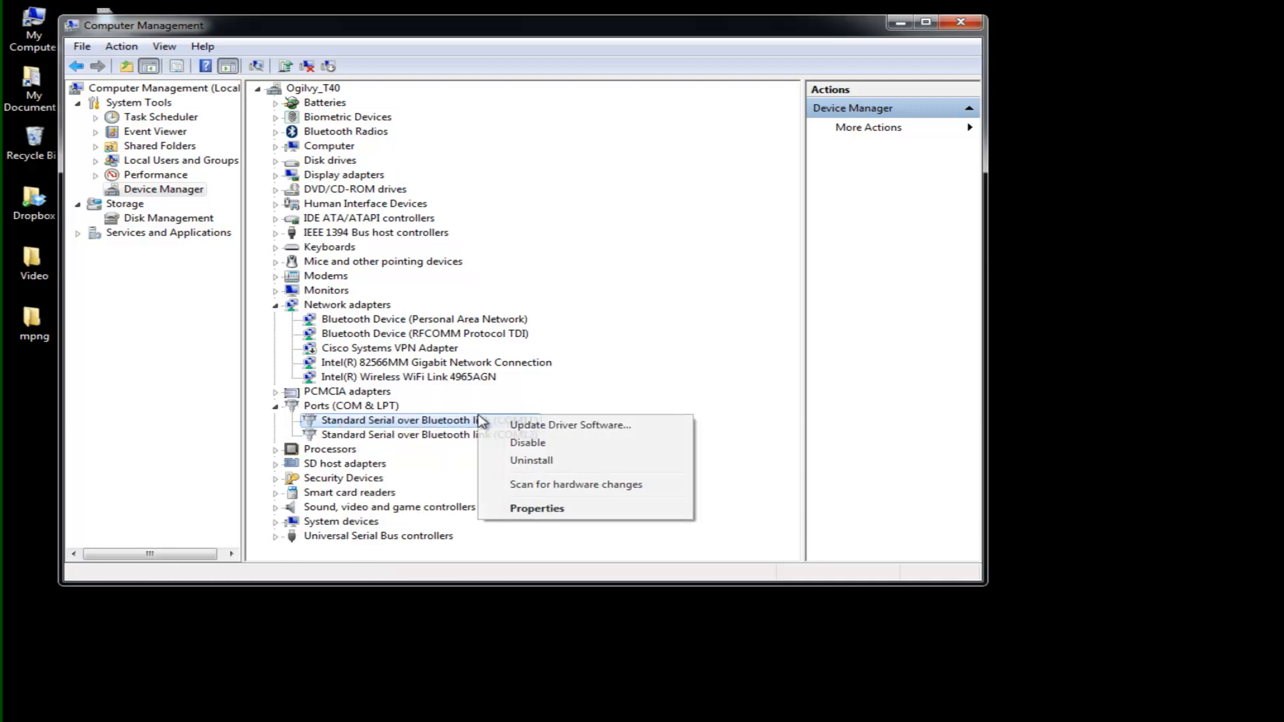
pyautogui.click(536, 508)
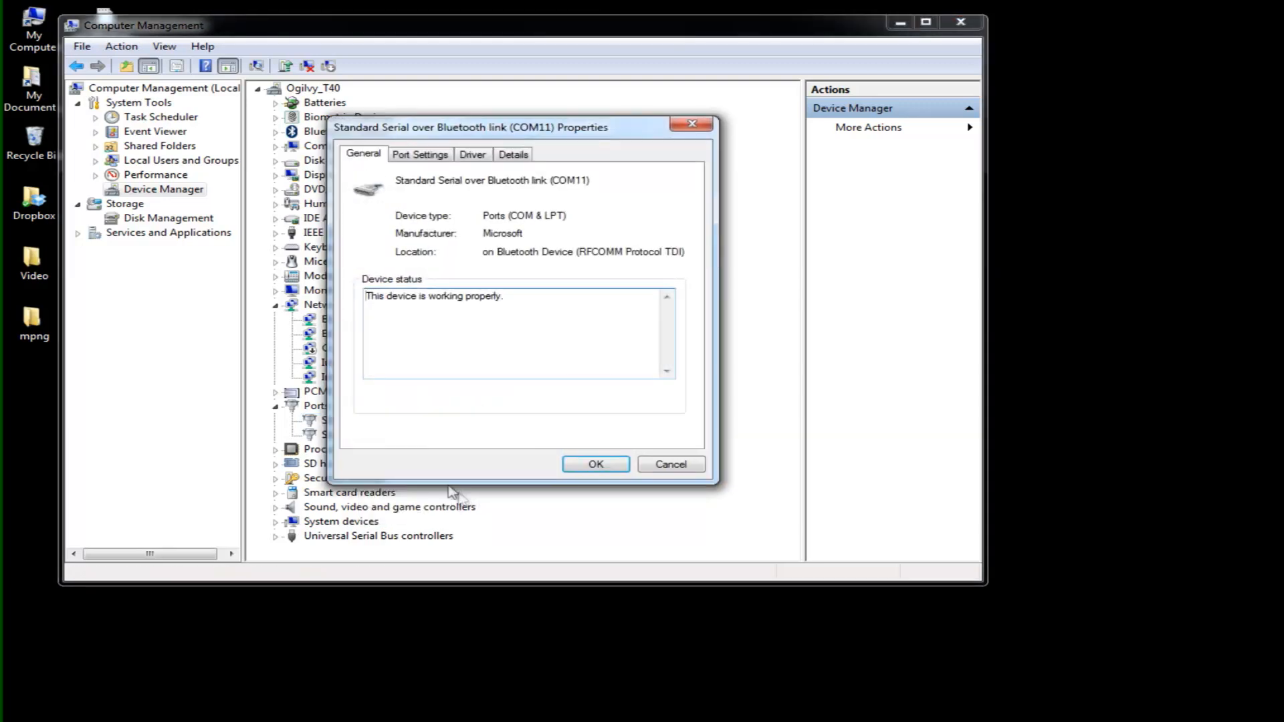
# Review COM11's port settings: 9600 bps, 8 data bits, no parity, 1 stop bit.
pyautogui.click(420, 154)
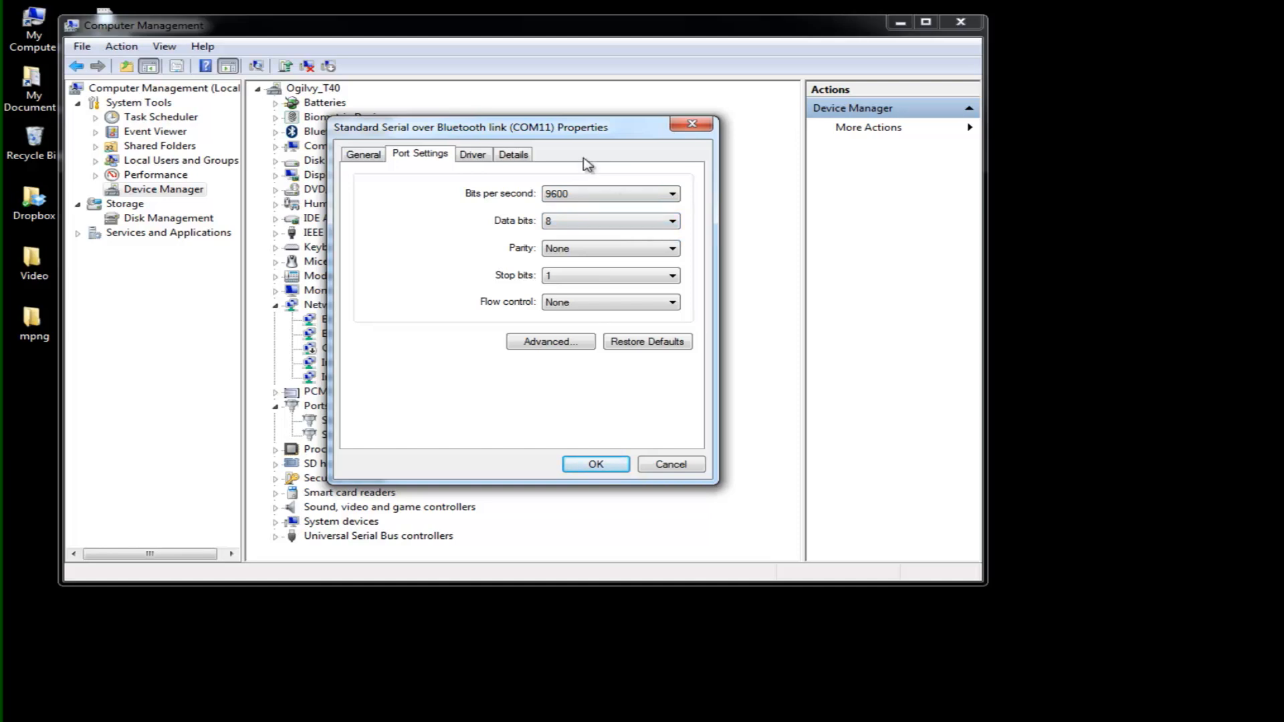
pyautogui.moveTo(564, 165)
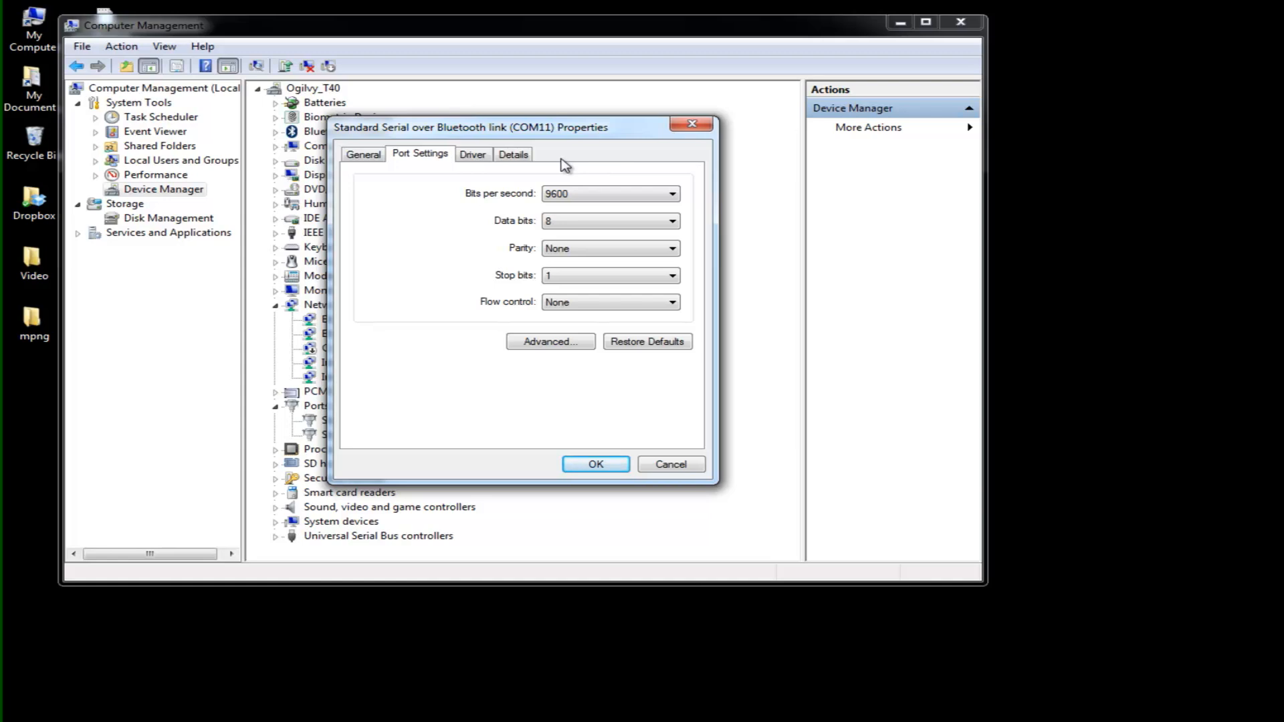
pyautogui.moveTo(609, 248)
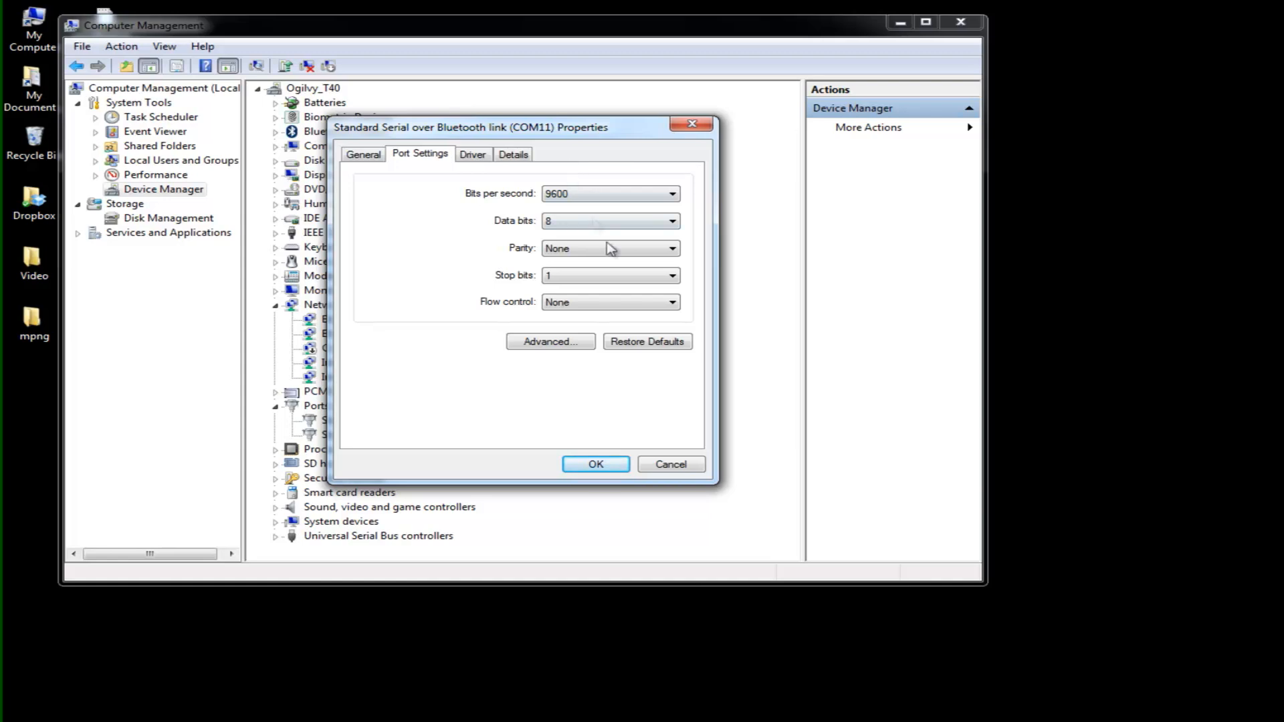
pyautogui.click(595, 464)
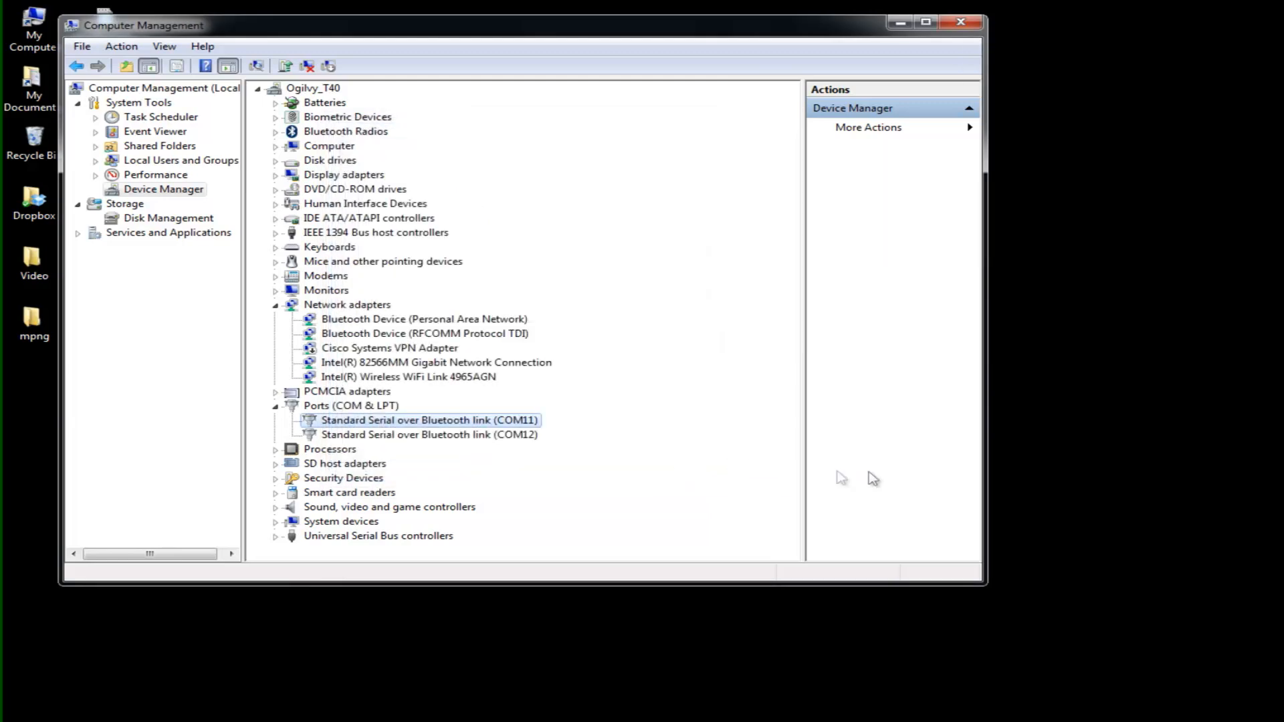
# Check COM12's port settings (9600 bps, 8-N-1), then close Computer Management.
pyautogui.rightClick(408, 434)
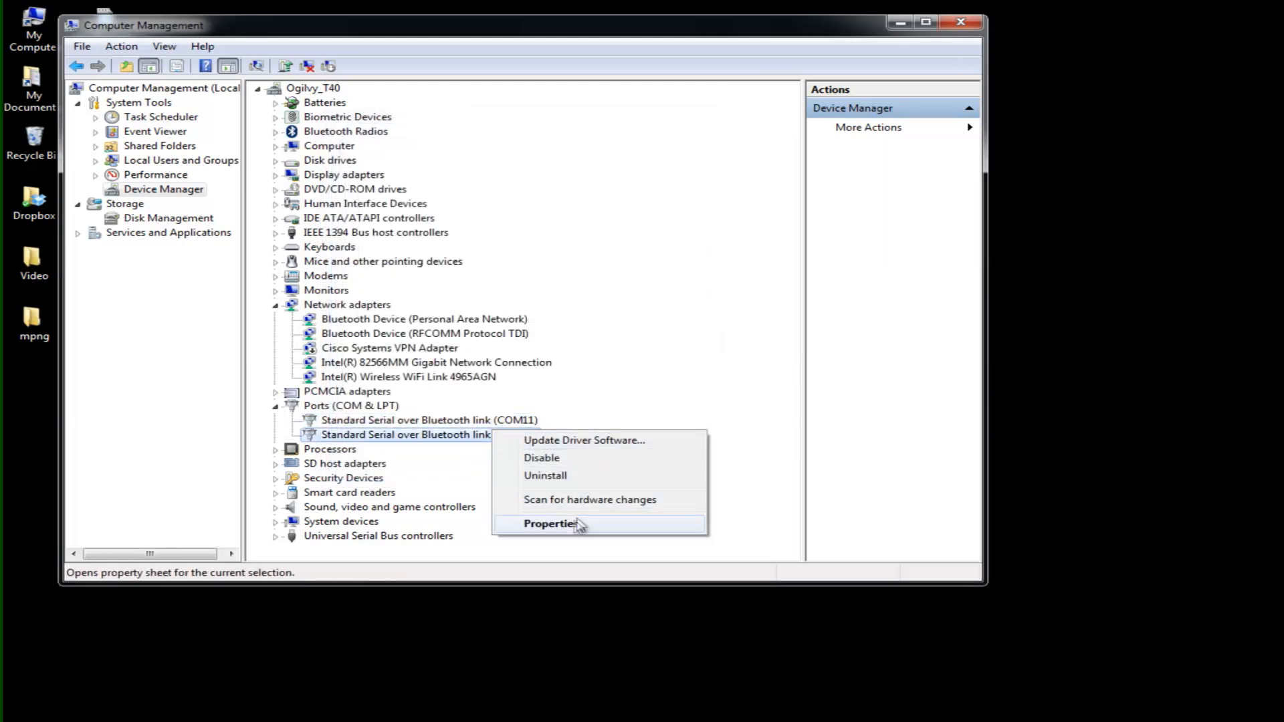
pyautogui.click(547, 523)
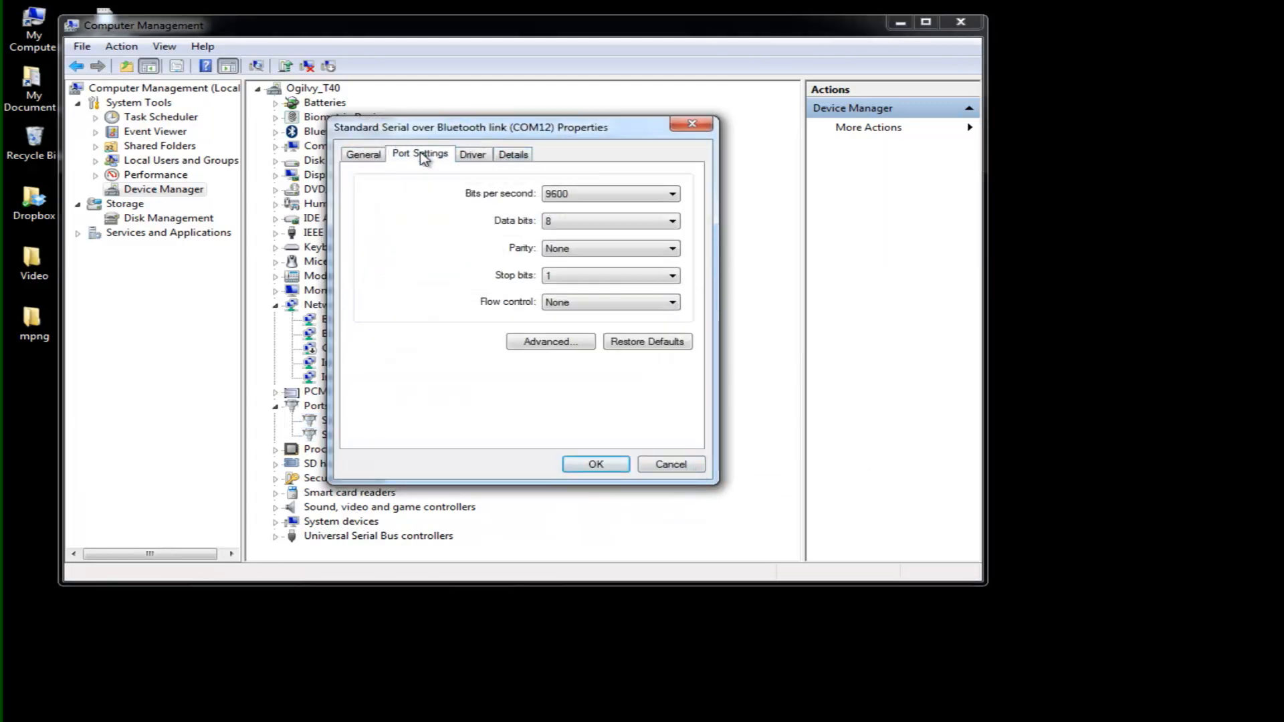
pyautogui.click(670, 464)
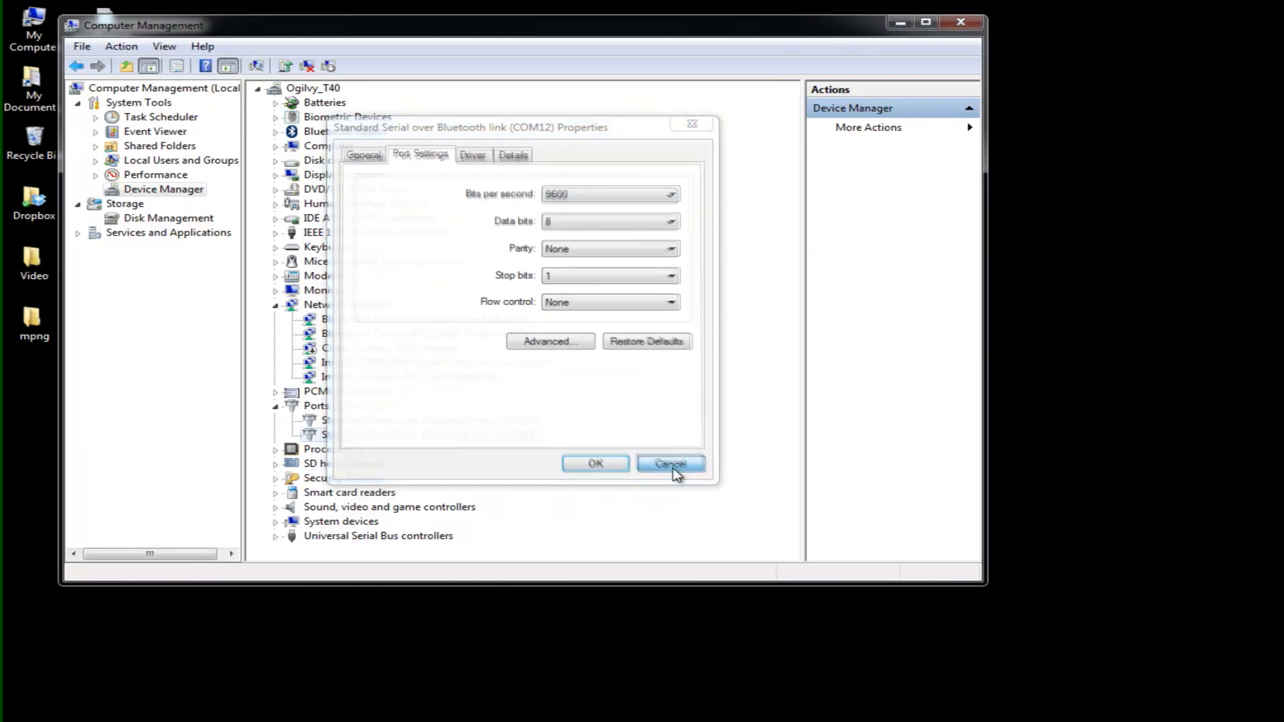
pyautogui.click(671, 463)
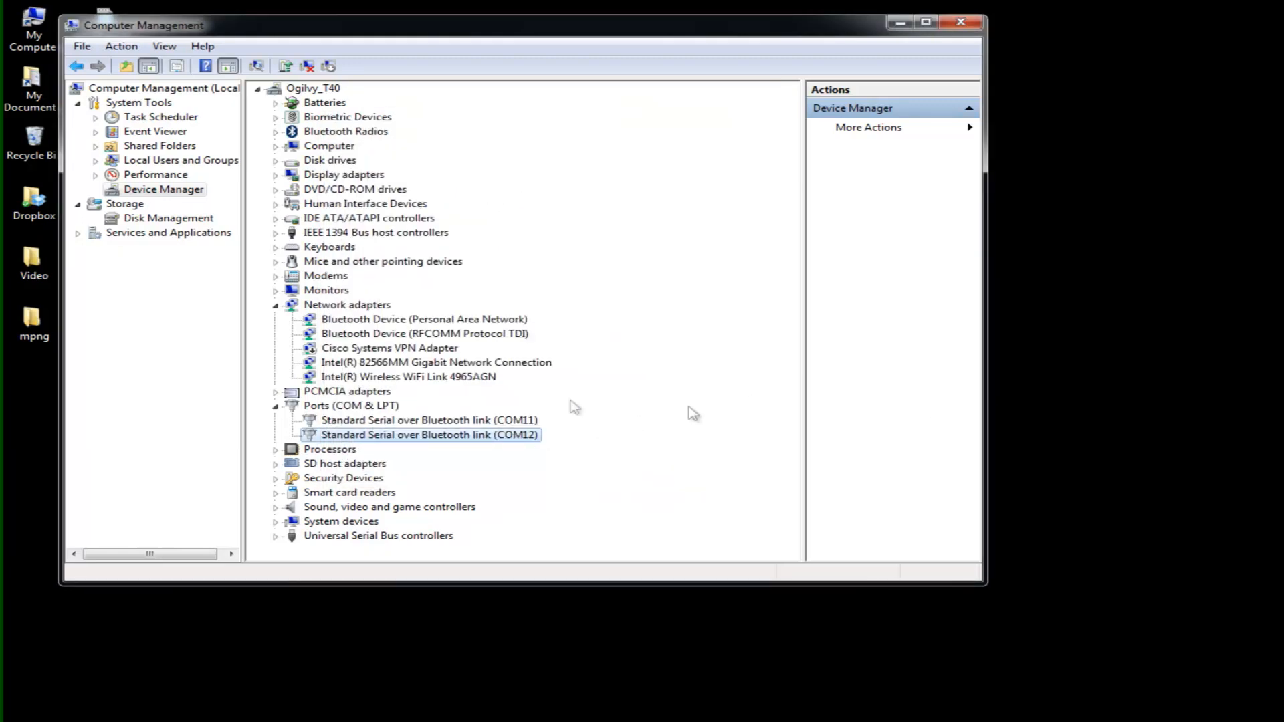
pyautogui.moveTo(958, 22)
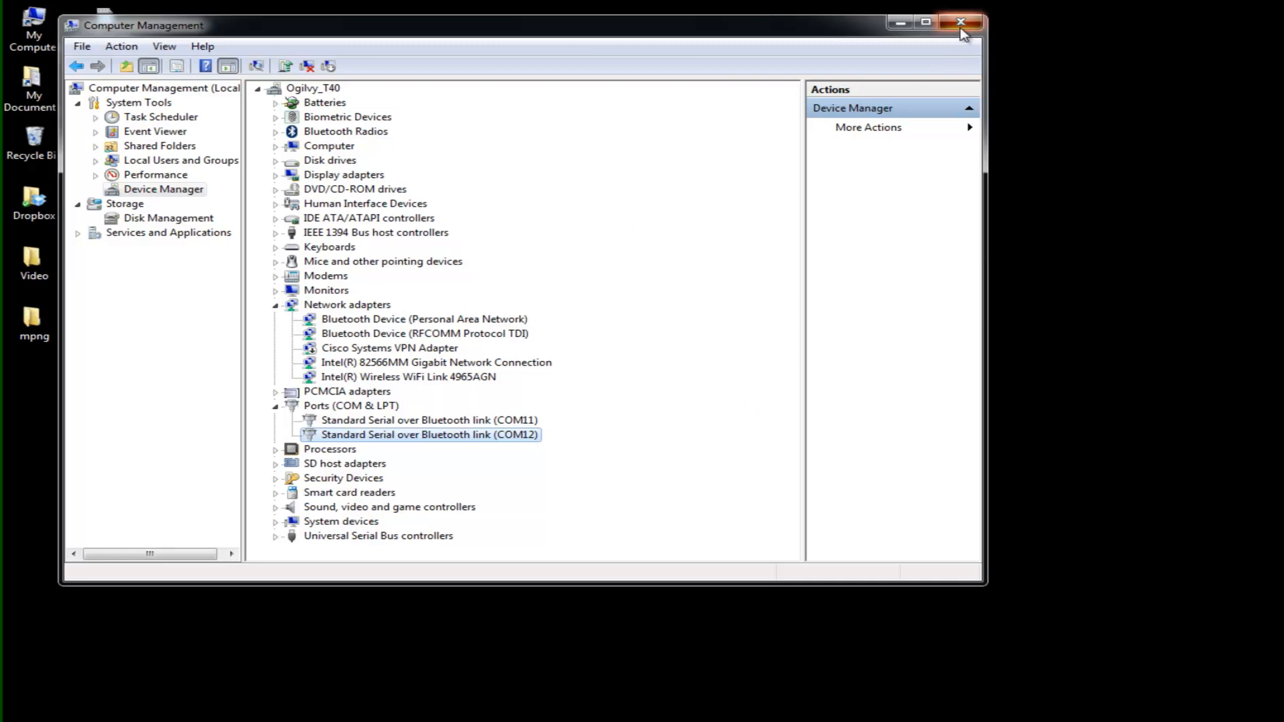
pyautogui.click(959, 21)
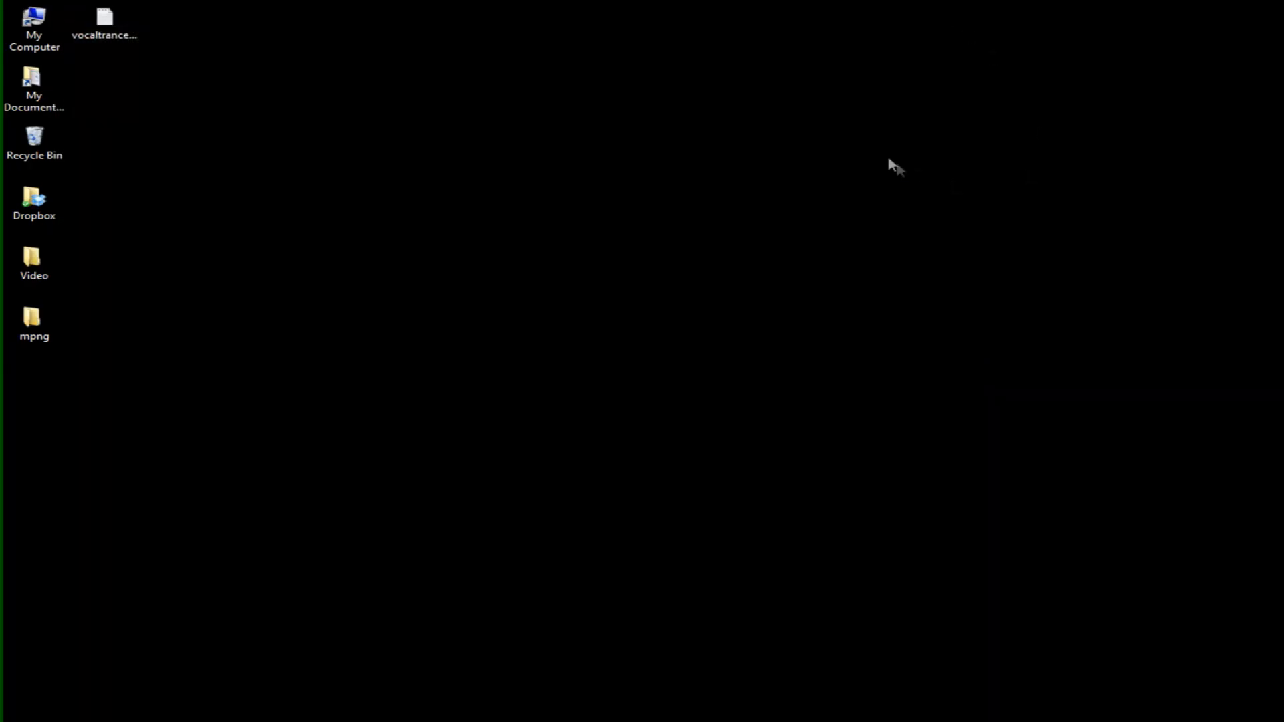
pyautogui.moveTo(898, 171)
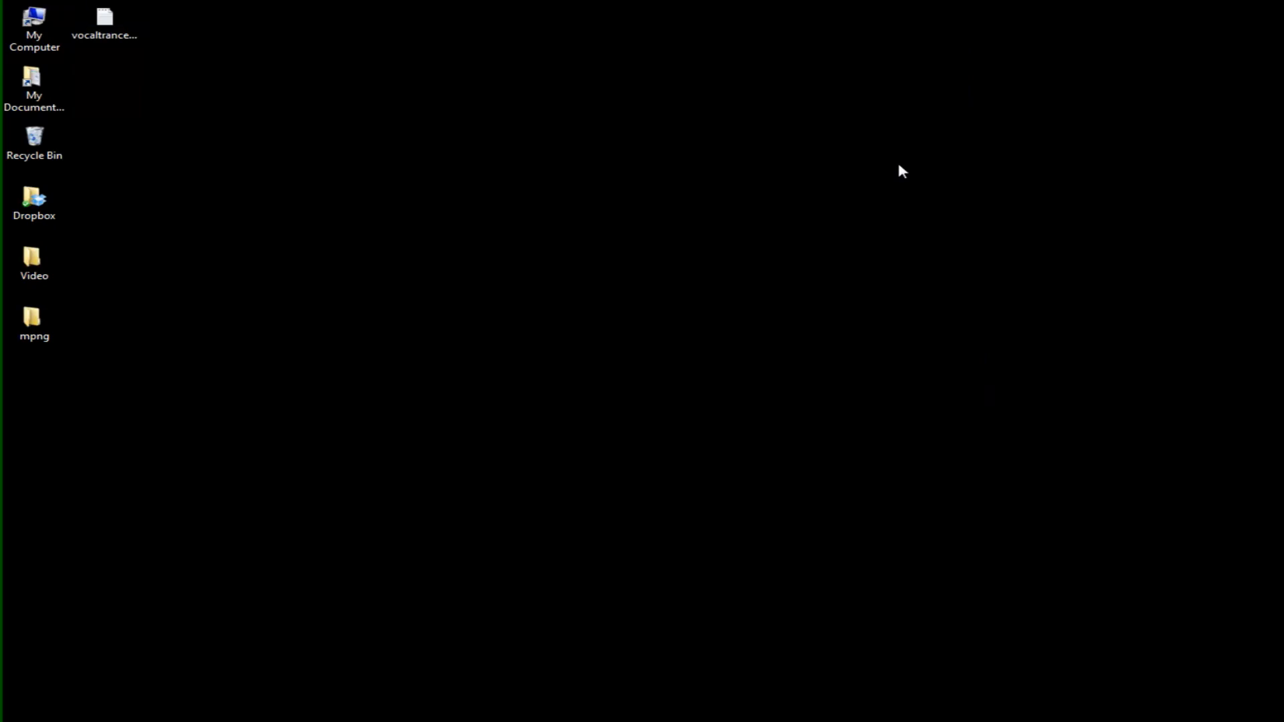
pyautogui.moveTo(688, 409)
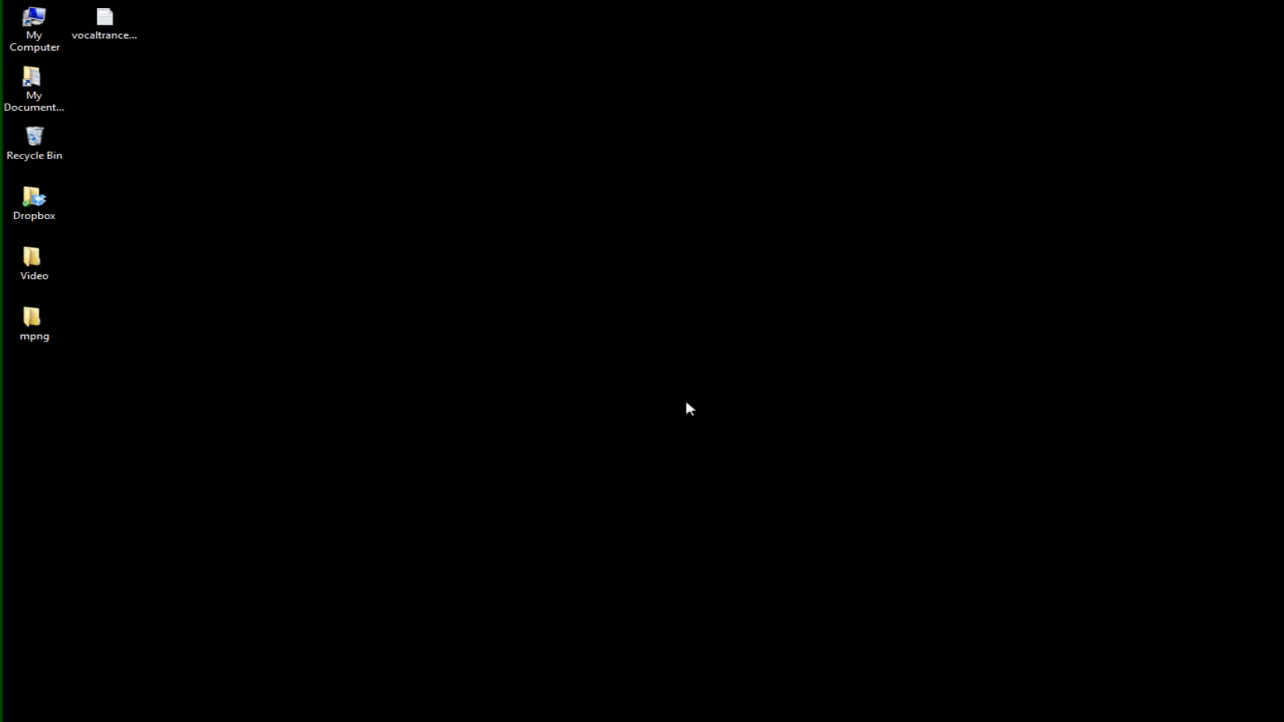